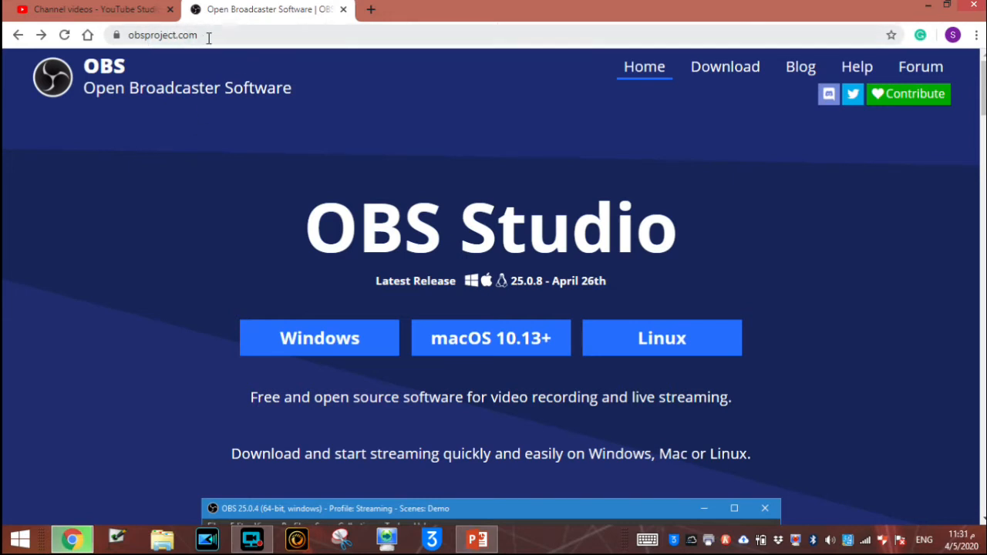
# Start downloading the Windows OBS Studio 25.0.8 installer from the OBS Project download page
pyautogui.click(725, 66)
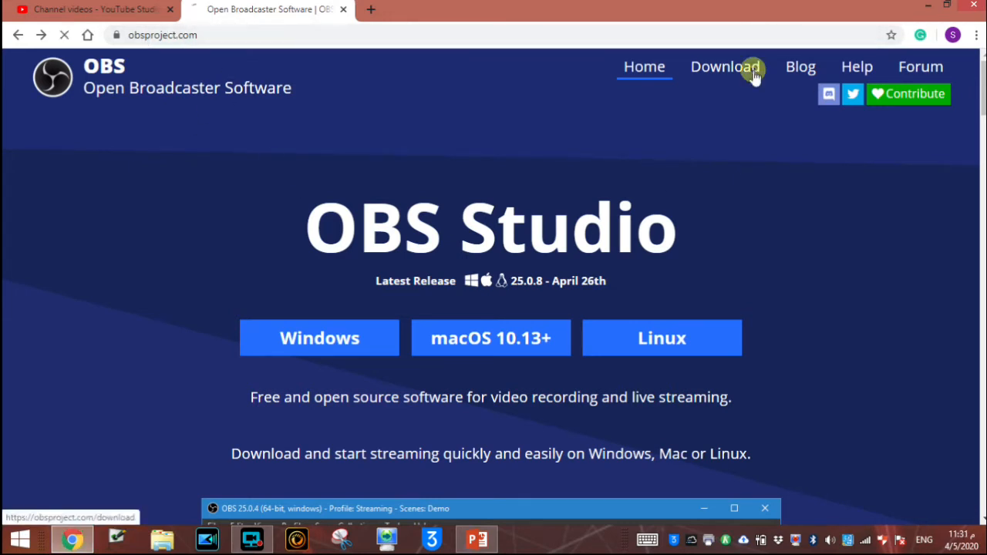
pyautogui.click(724, 66)
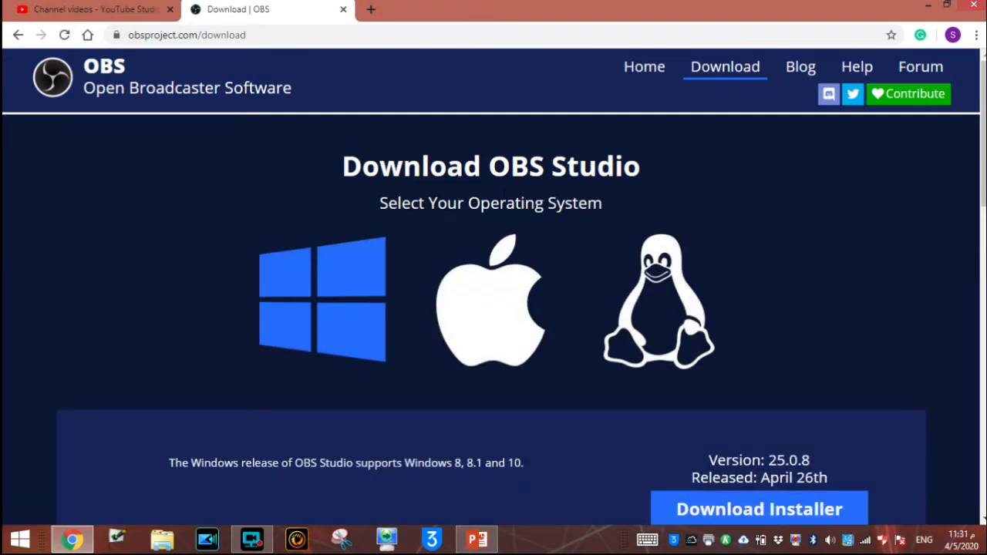
pyautogui.moveTo(342, 315)
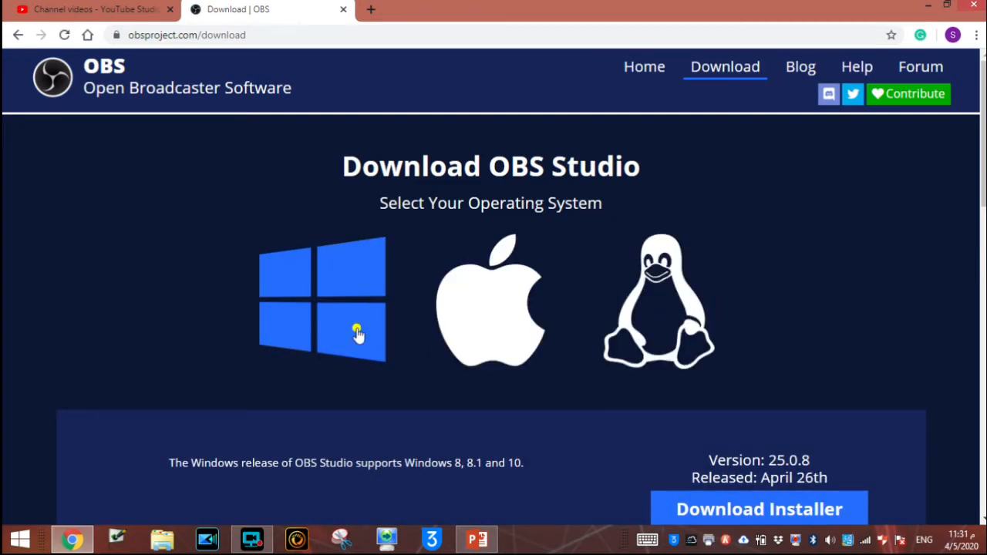
pyautogui.scroll(-3)
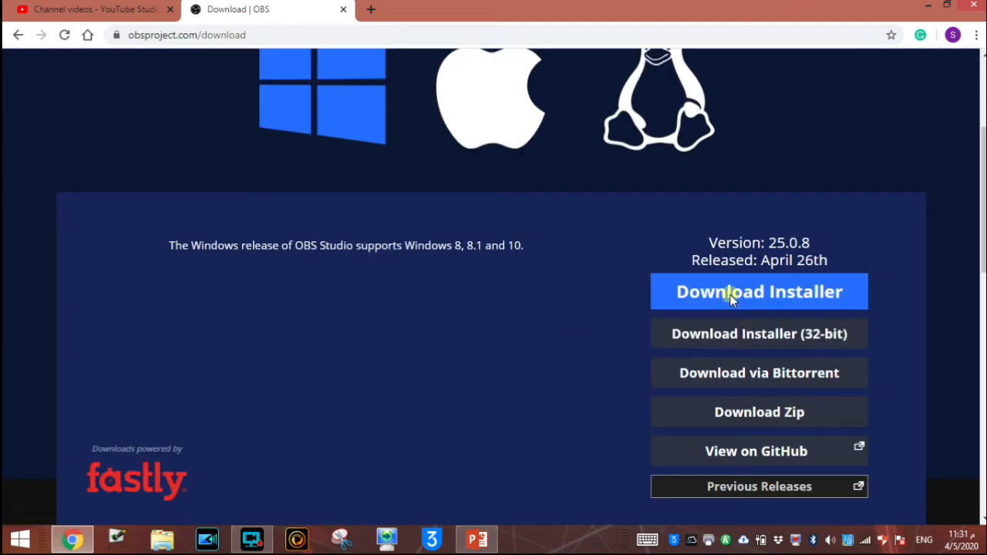
pyautogui.click(759, 291)
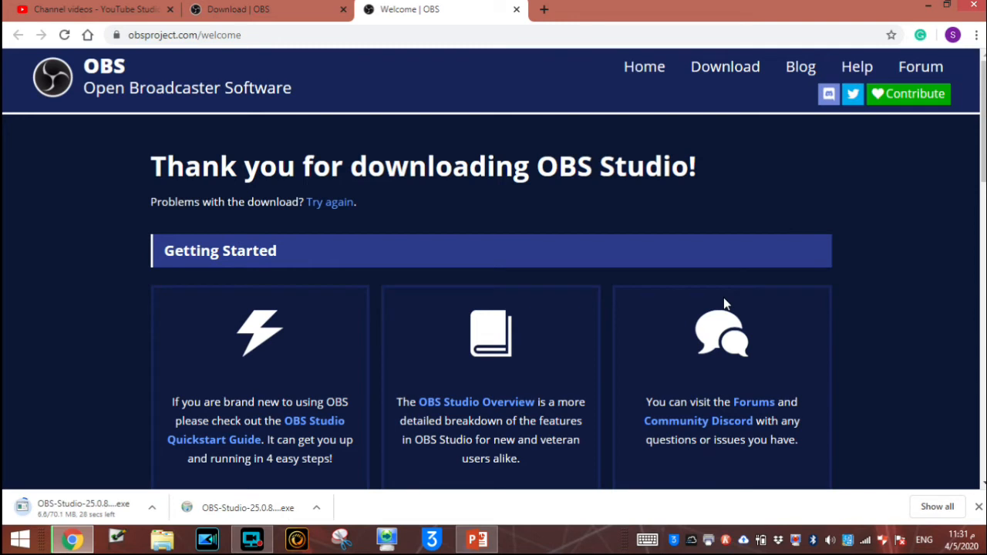
pyautogui.moveTo(93, 9)
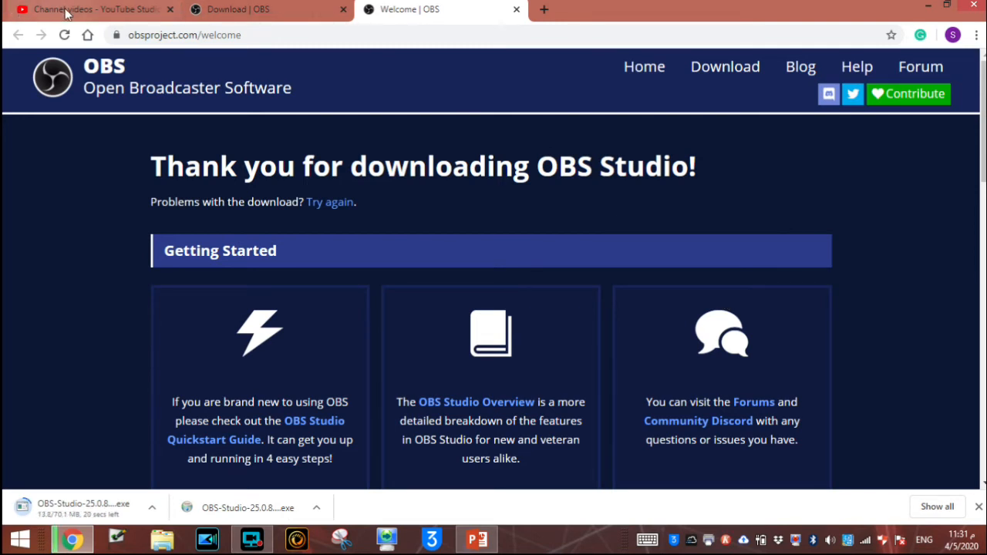
# Switch to YouTube Studio and choose Go live from the Create menu
pyautogui.click(93, 9)
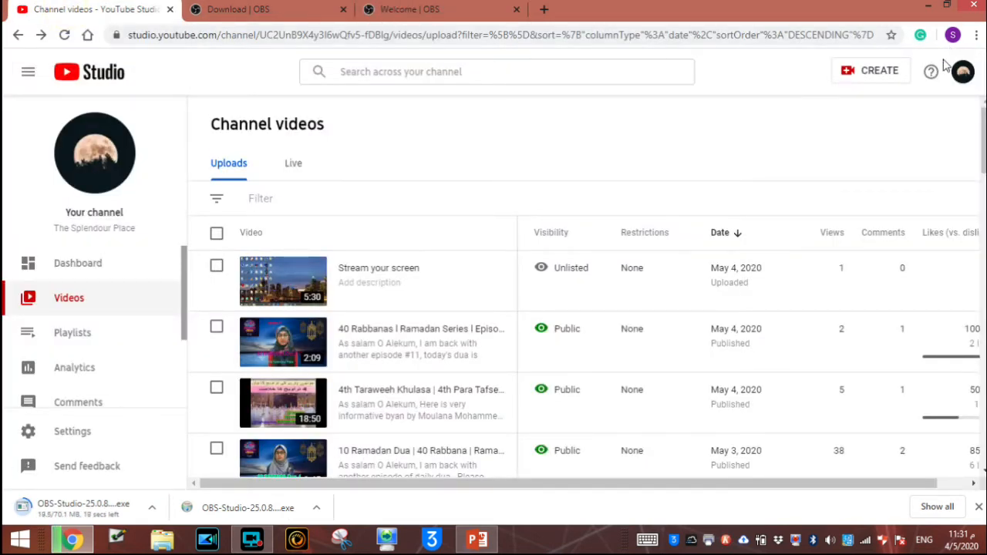
pyautogui.click(870, 70)
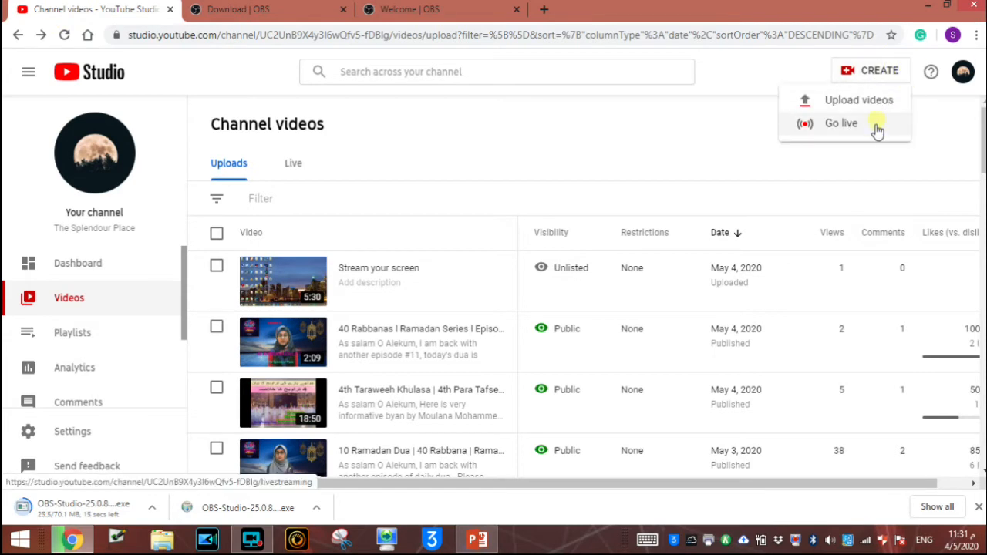
pyautogui.click(842, 123)
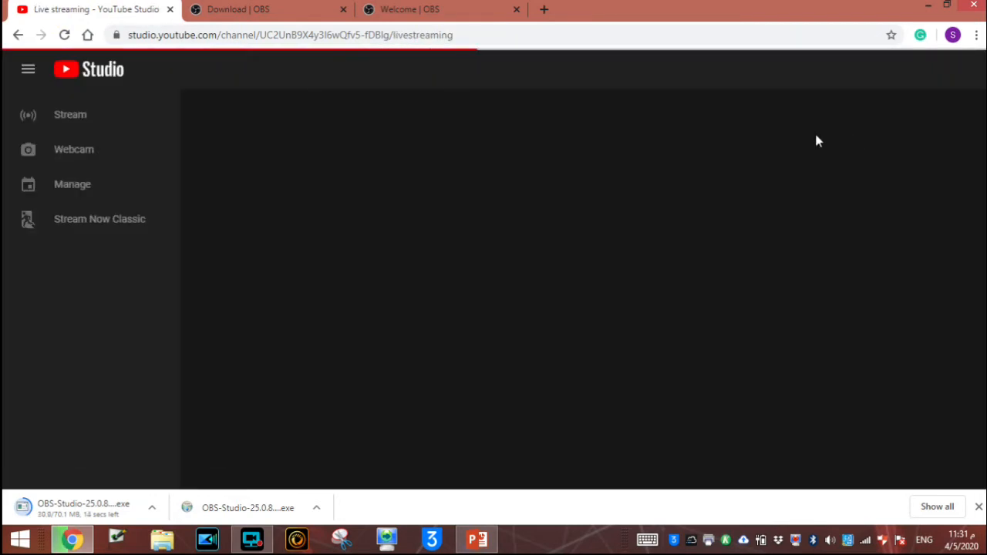
pyautogui.moveTo(824, 144)
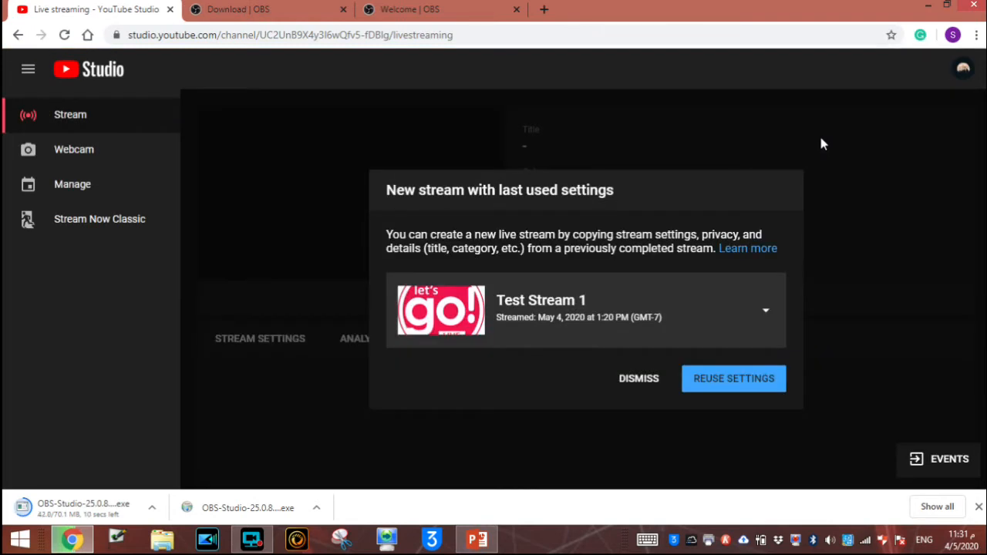
pyautogui.moveTo(639, 378)
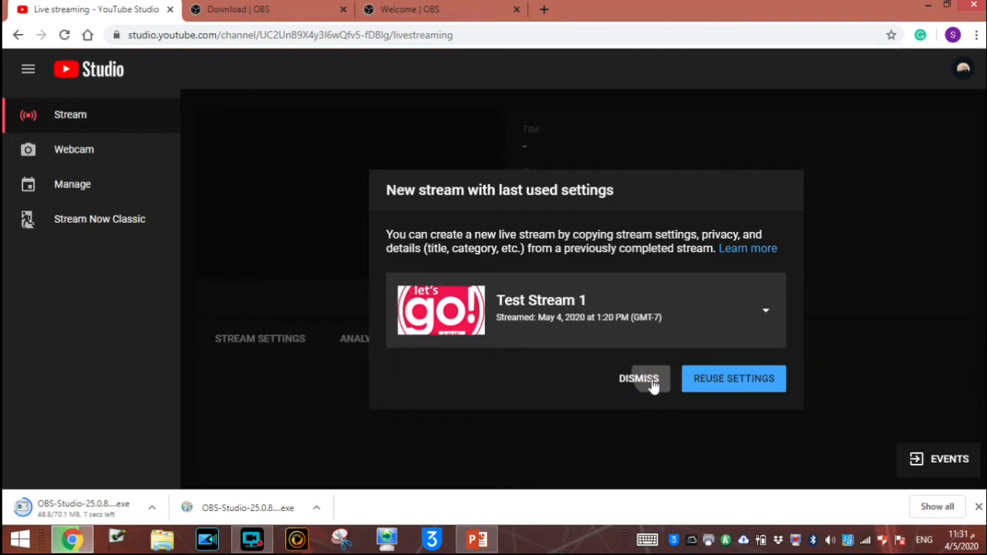
# Dismiss reusing old settings, title the stream 'Test Stream 1' and make it Private
pyautogui.click(639, 378)
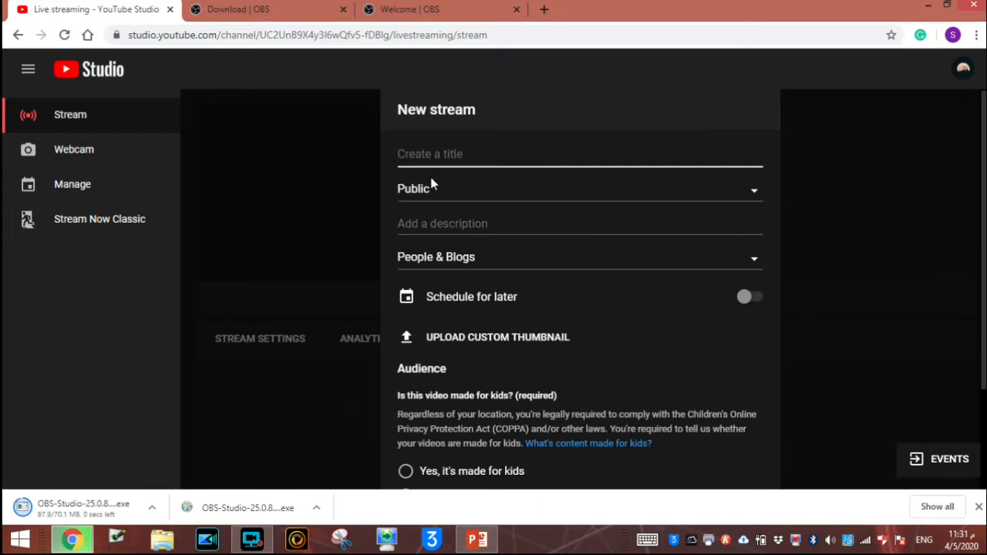
pyautogui.write('Test')
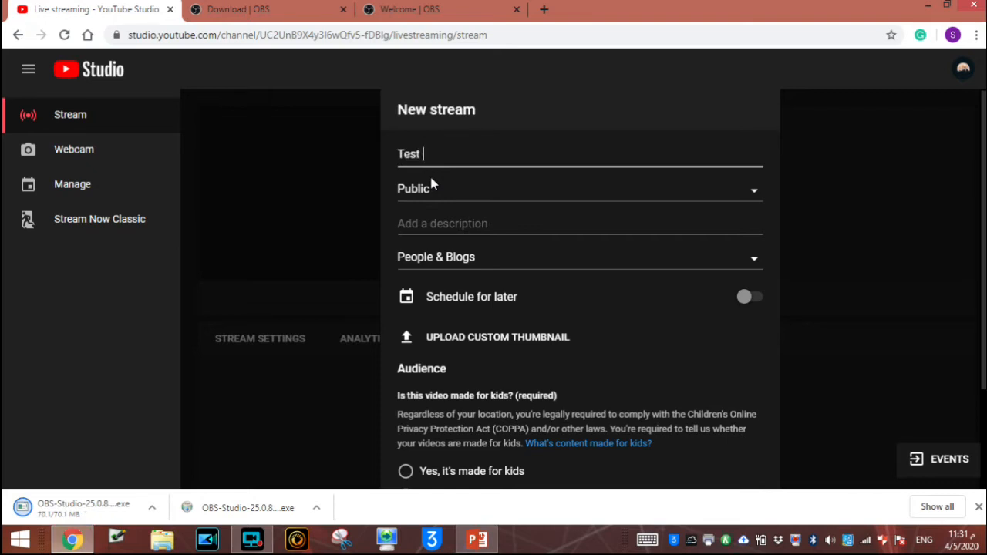
pyautogui.write('Stream')
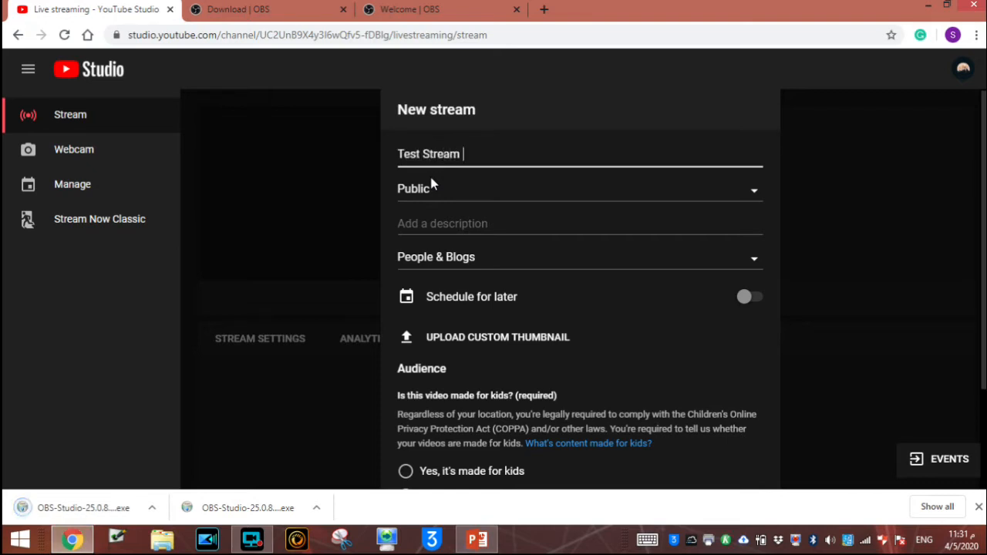
pyautogui.write('1')
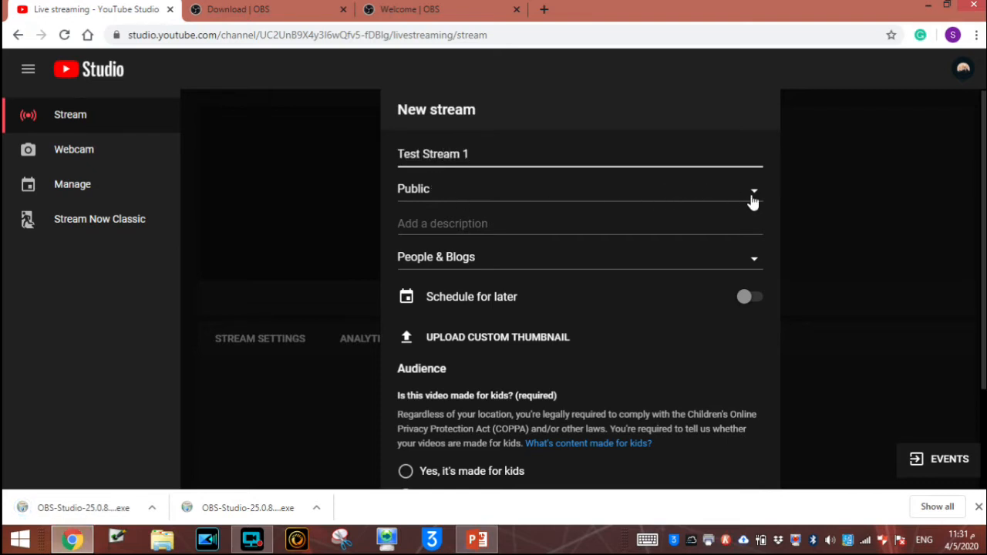
pyautogui.click(752, 193)
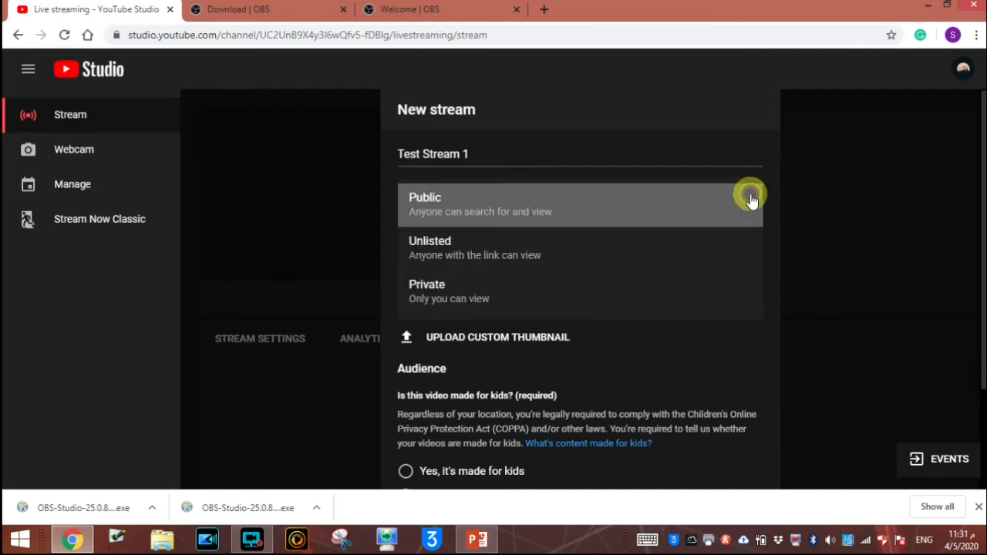
pyautogui.click(426, 290)
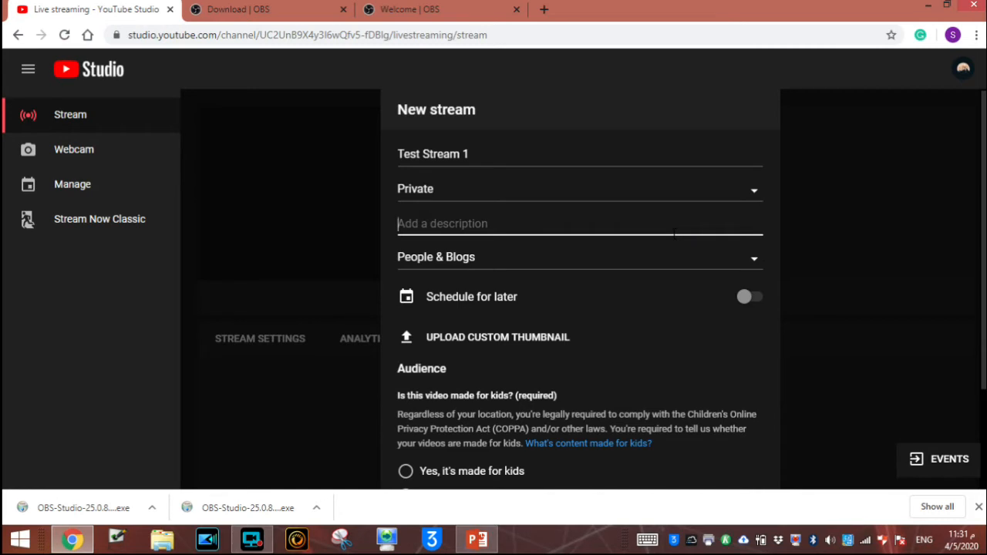
# Enter the description 'Hello World!'
pyautogui.write('Hell')
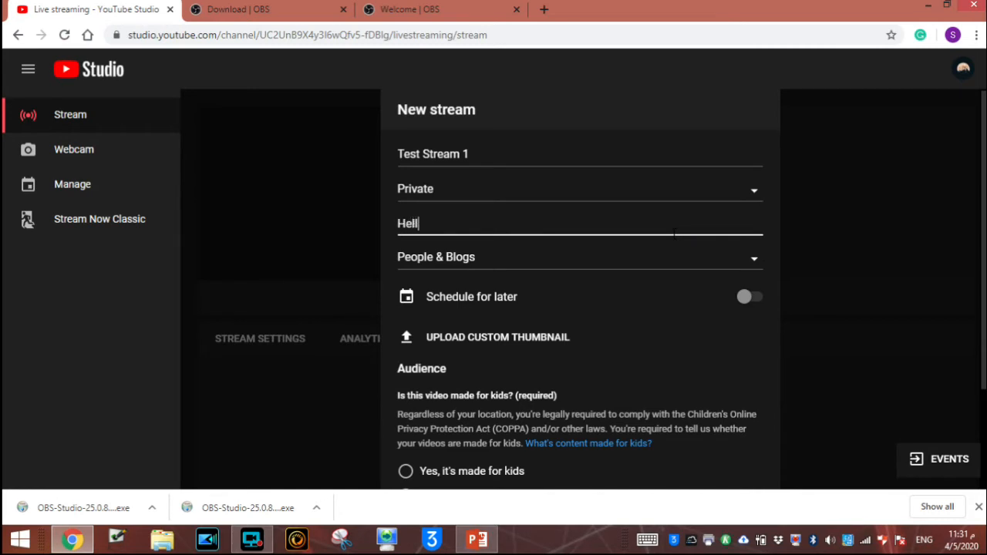
pyautogui.write('o Wo')
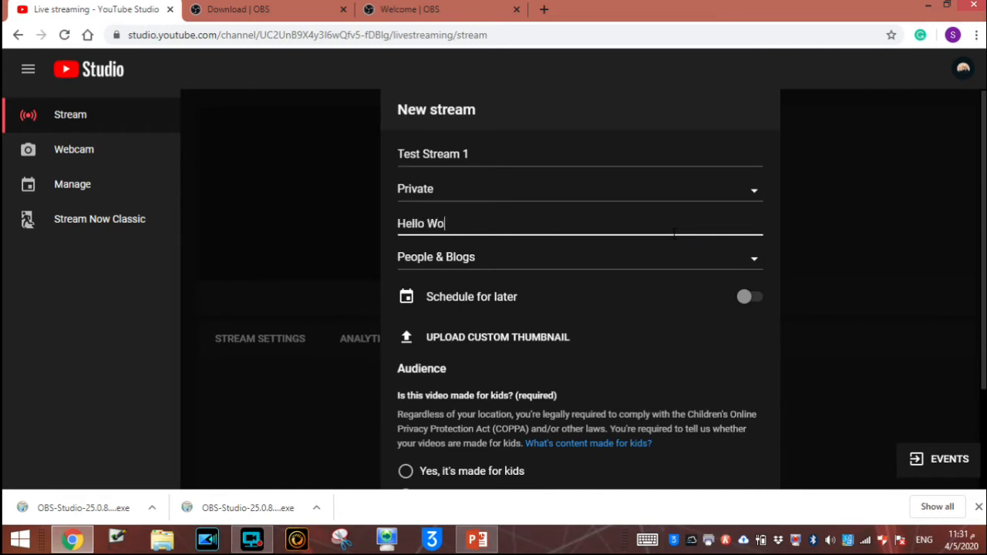
pyautogui.write('rld!')
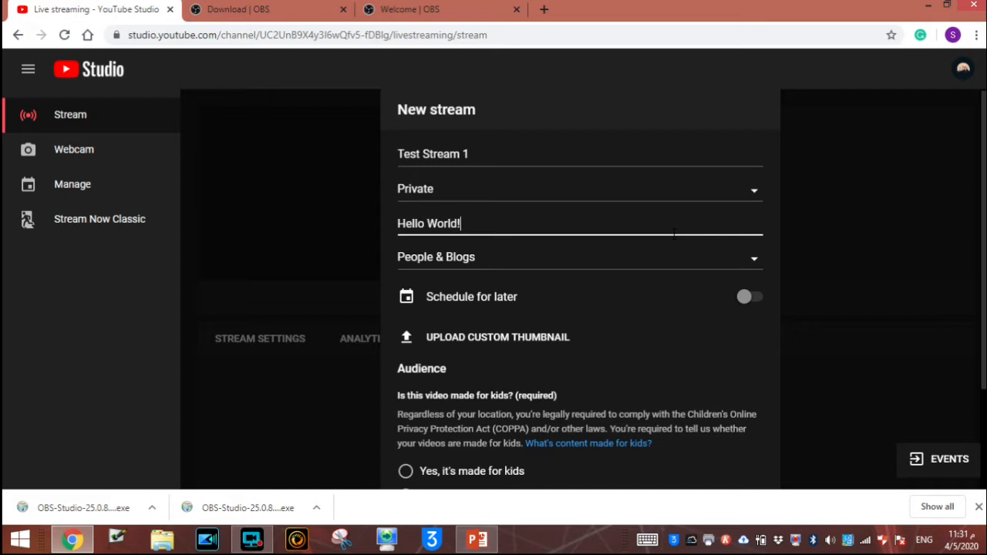
pyautogui.moveTo(692, 265)
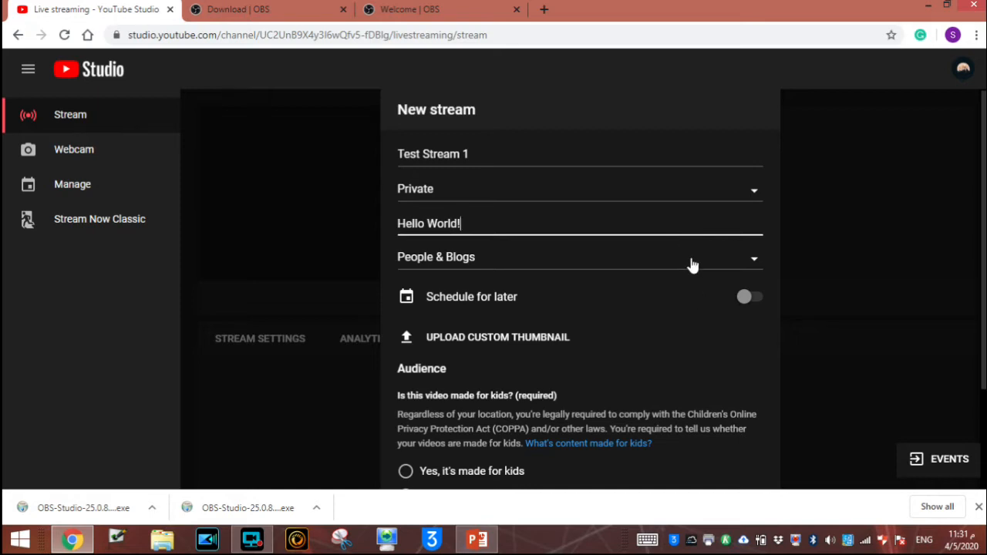
# Set the category to Travel & Events and schedule the stream for May 5 at 11:30 PM
pyautogui.click(578, 256)
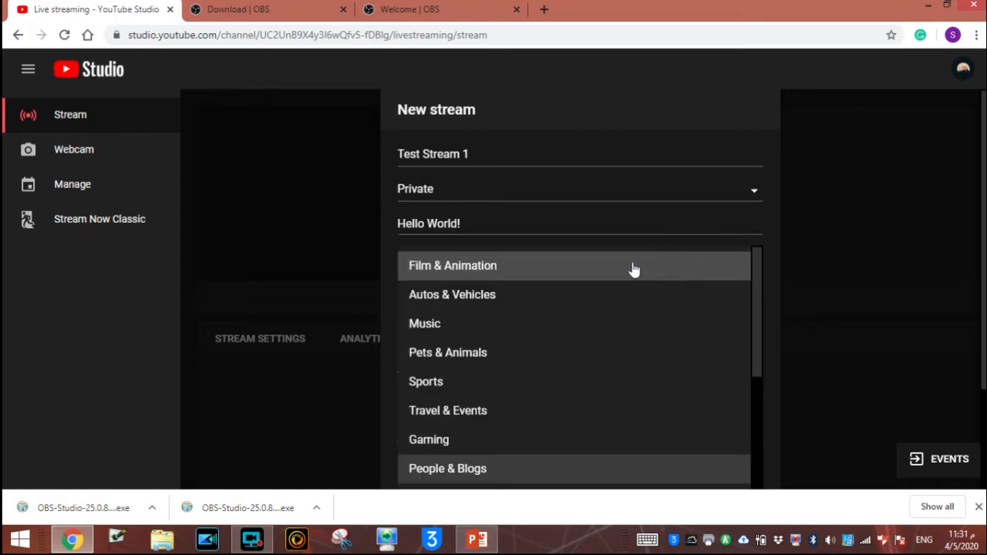
pyautogui.moveTo(570, 383)
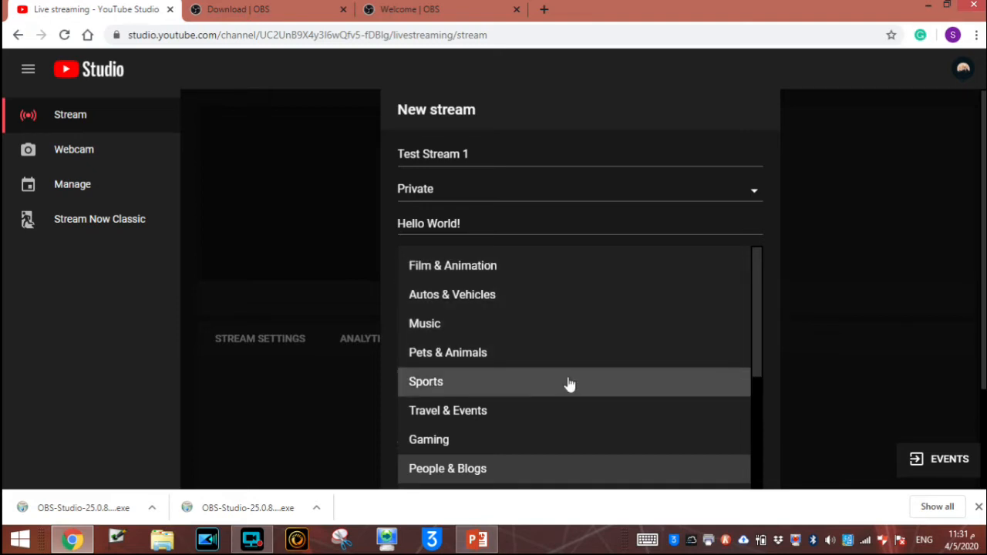
pyautogui.click(447, 410)
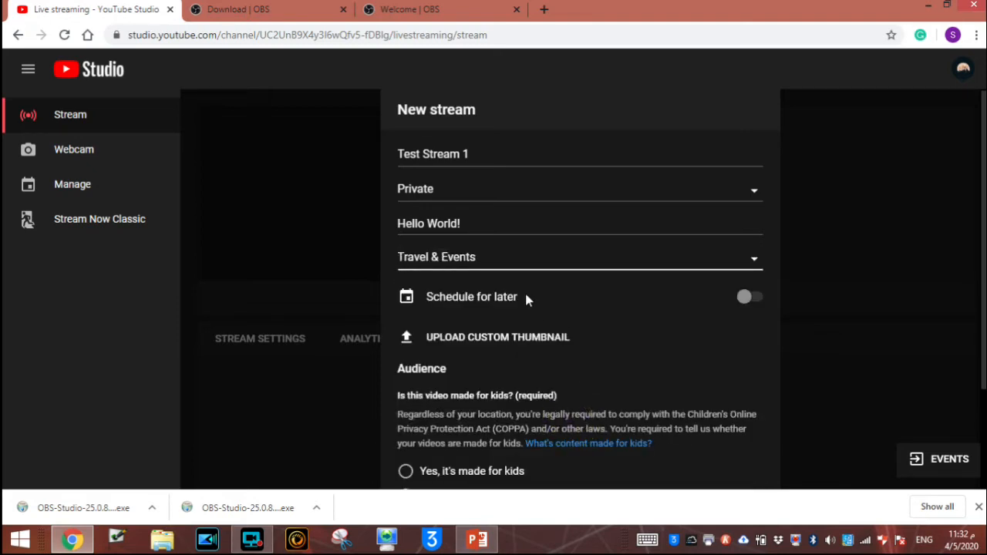
pyautogui.click(743, 296)
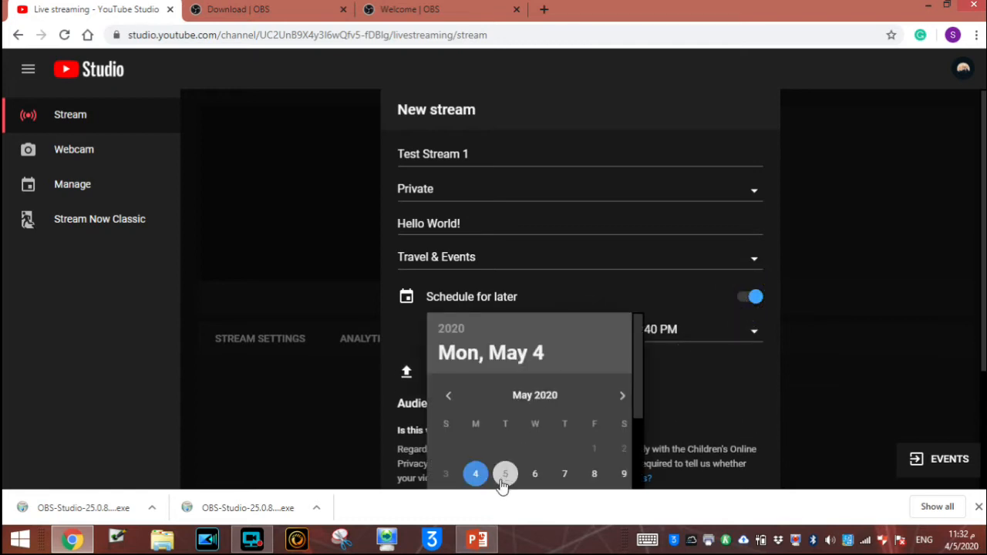
pyautogui.click(505, 473)
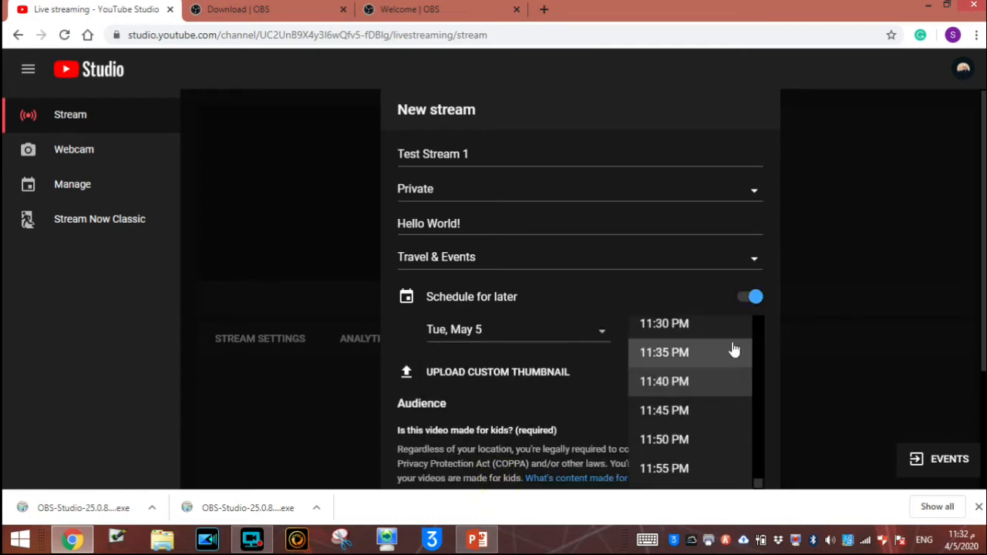
pyautogui.click(663, 324)
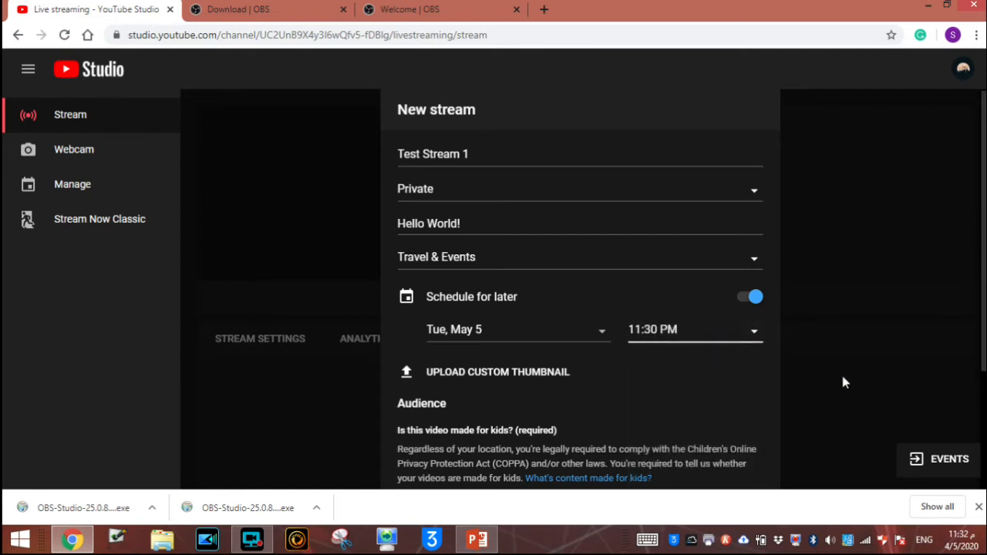
# Upload the red 'let's go! LIVE' image as the custom thumbnail
pyautogui.click(496, 372)
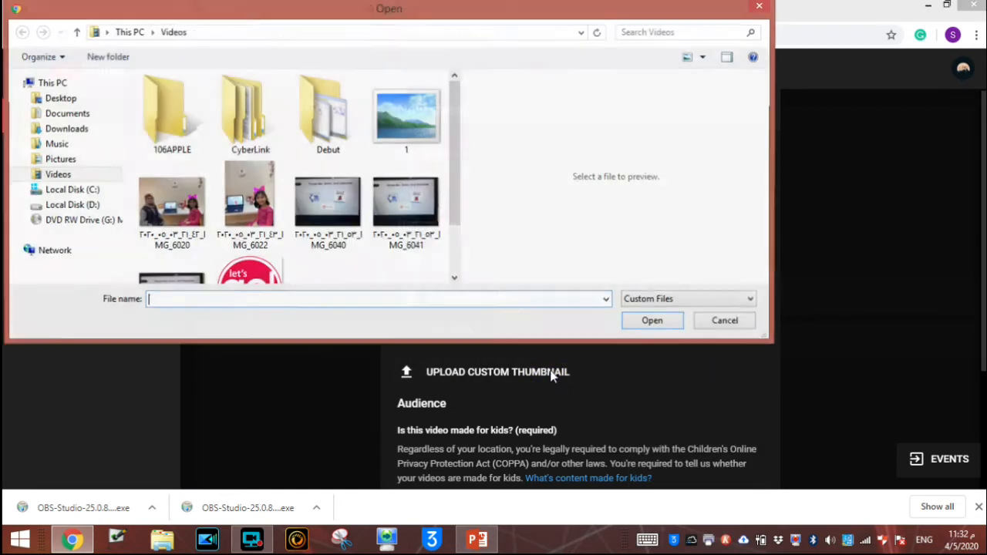
pyautogui.click(250, 231)
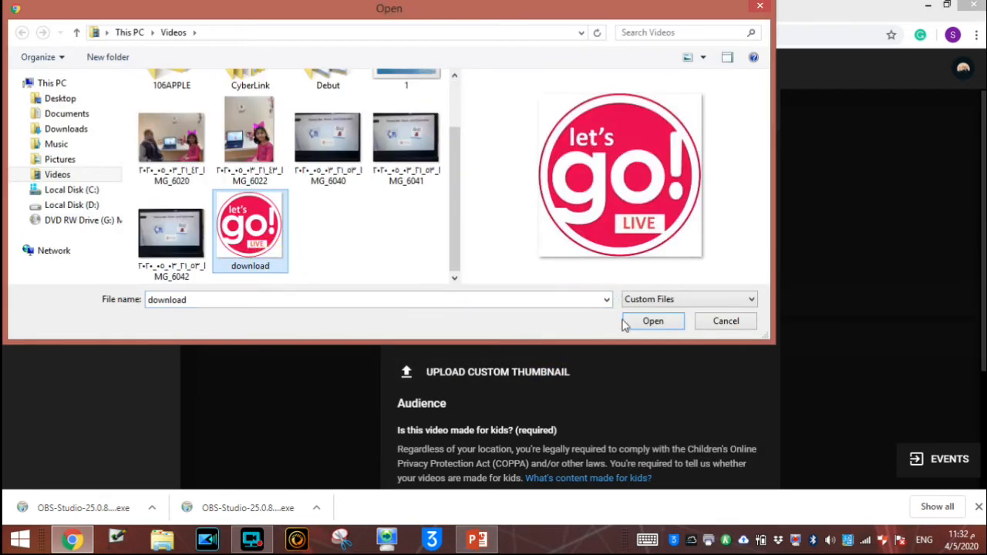
pyautogui.click(652, 321)
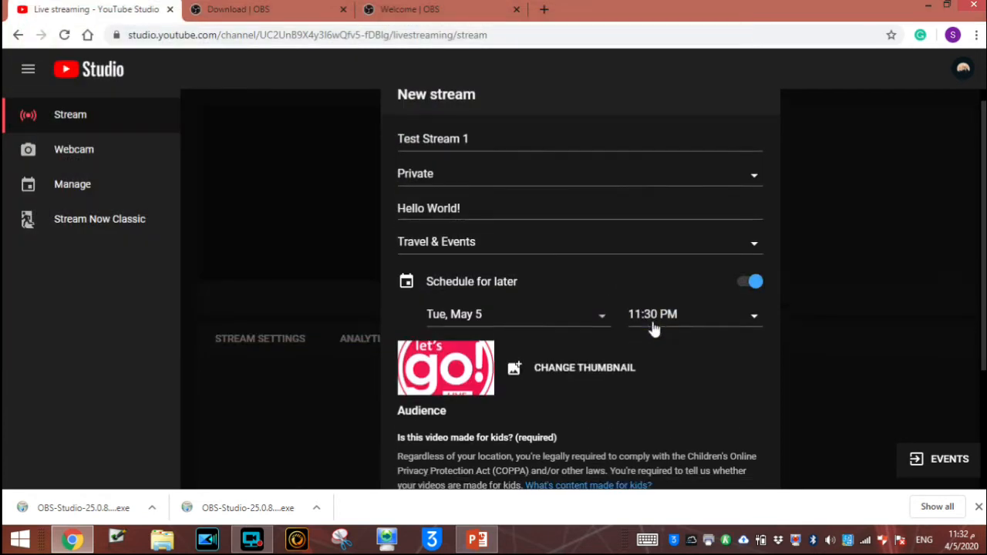
# Mark the stream as not made for kids and create it
pyautogui.scroll(-3)
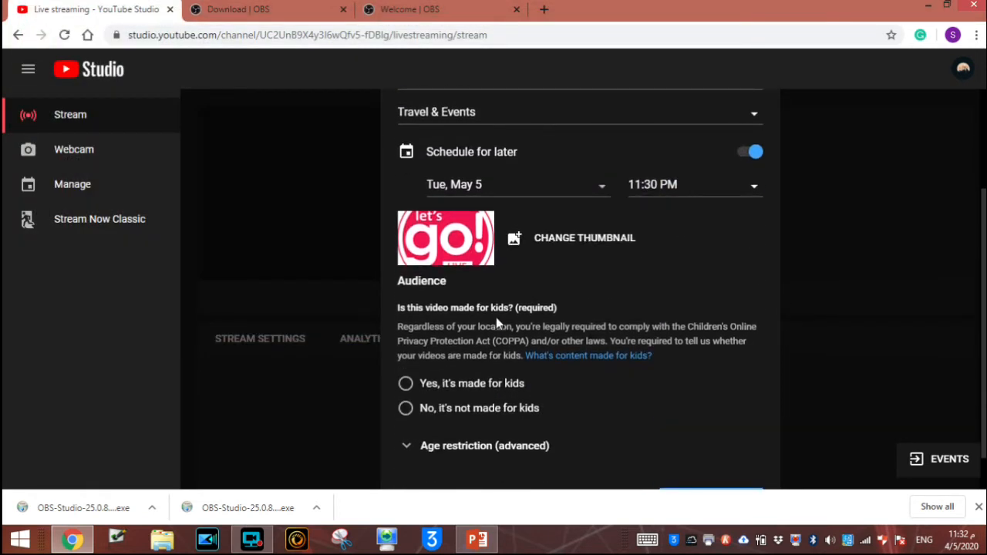
pyautogui.moveTo(455, 327)
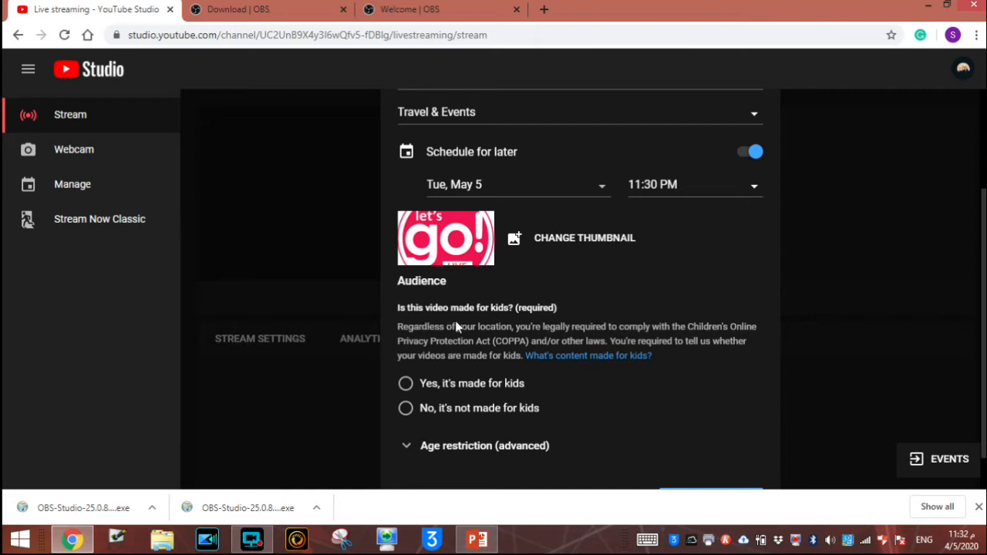
pyautogui.moveTo(398, 391)
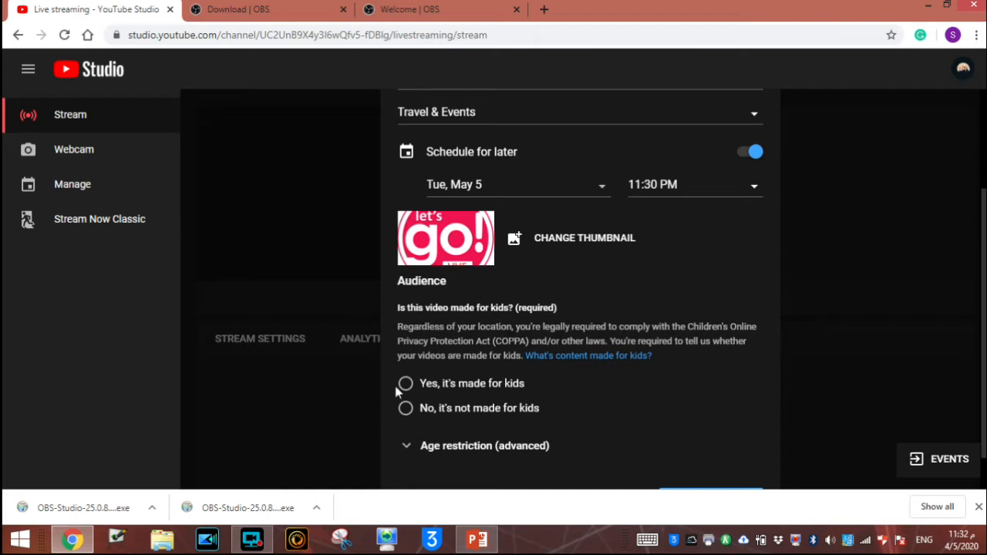
pyautogui.click(405, 408)
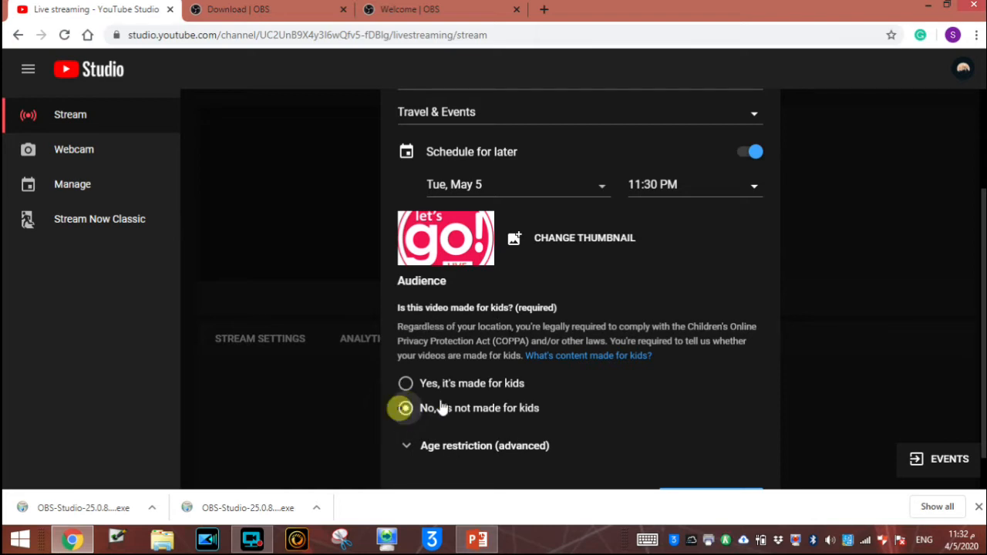
pyautogui.click(709, 457)
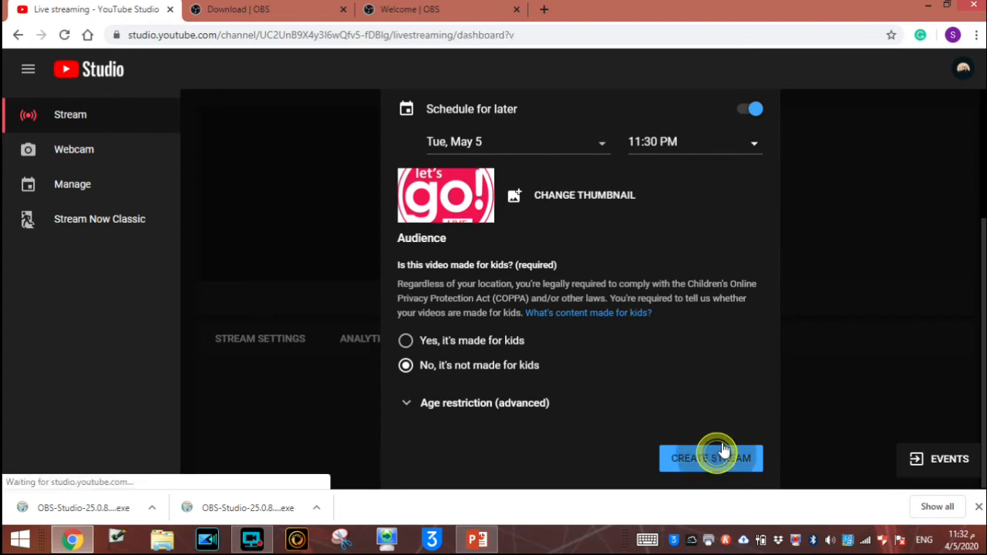
pyautogui.click(709, 458)
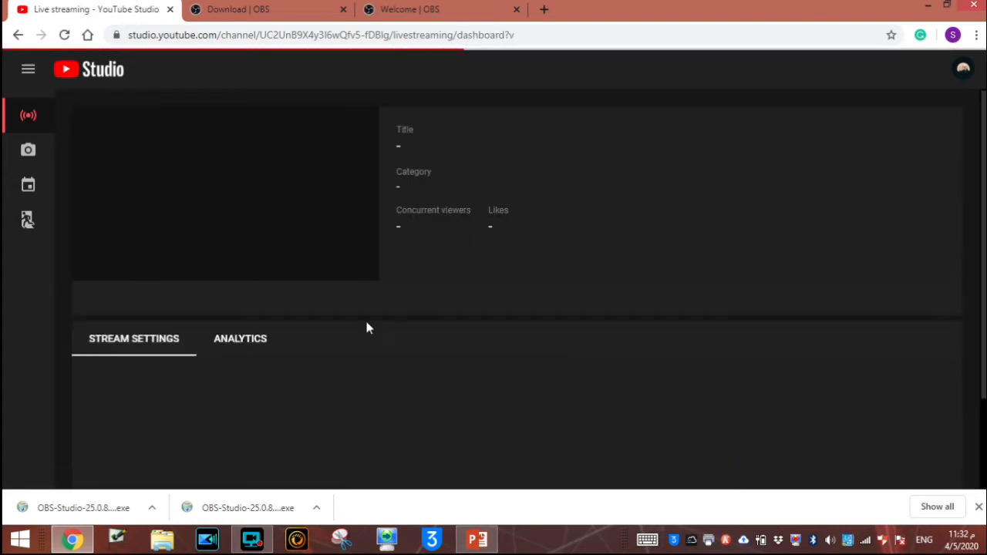
pyautogui.moveTo(307, 219)
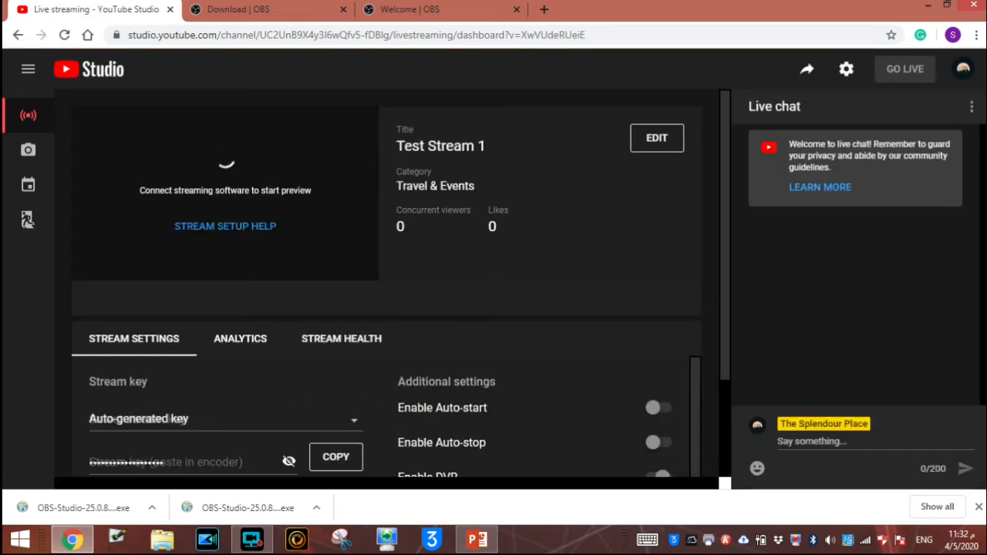
# Copy Test Stream 1's stream key to the clipboard from Stream Settings
pyautogui.click(656, 476)
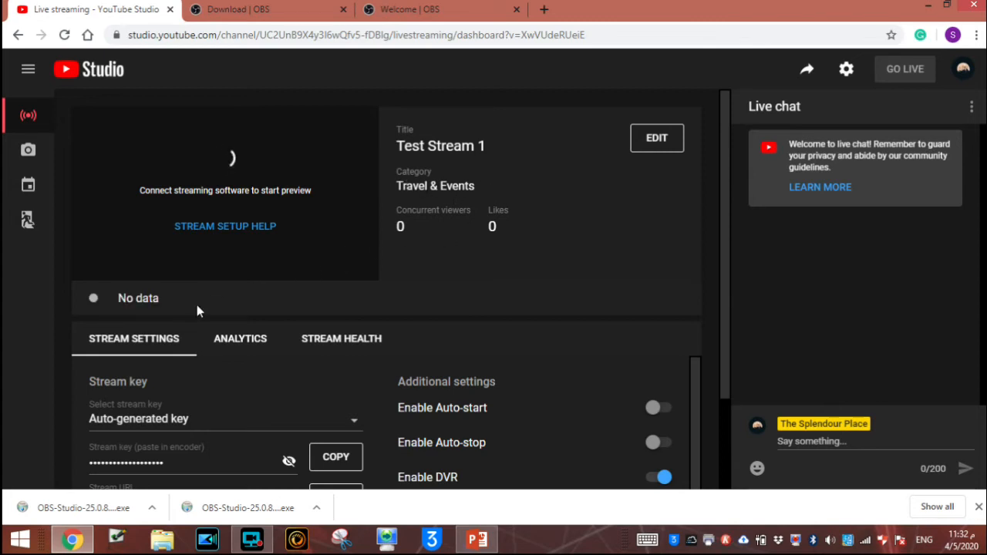
pyautogui.moveTo(423, 415)
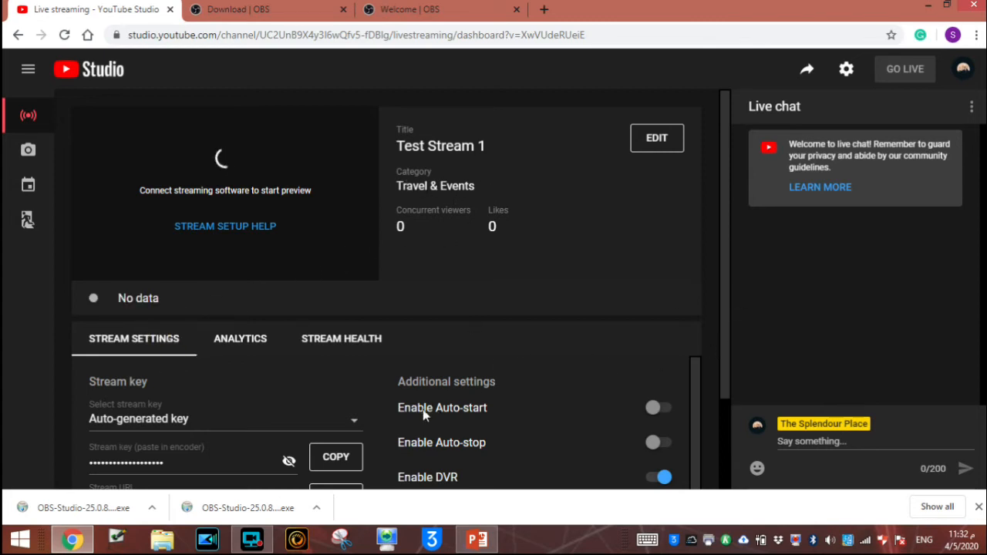
pyautogui.scroll(-3)
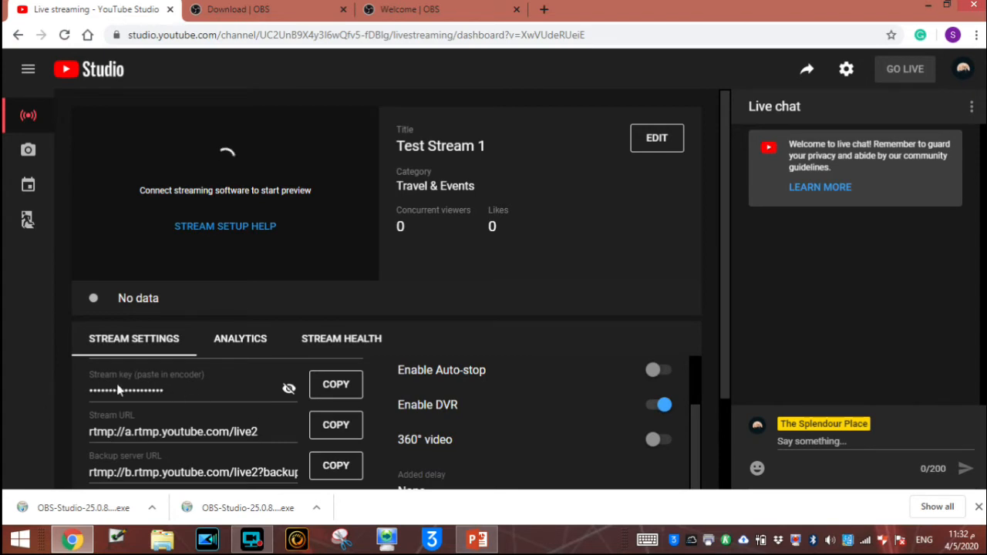
pyautogui.moveTo(311, 382)
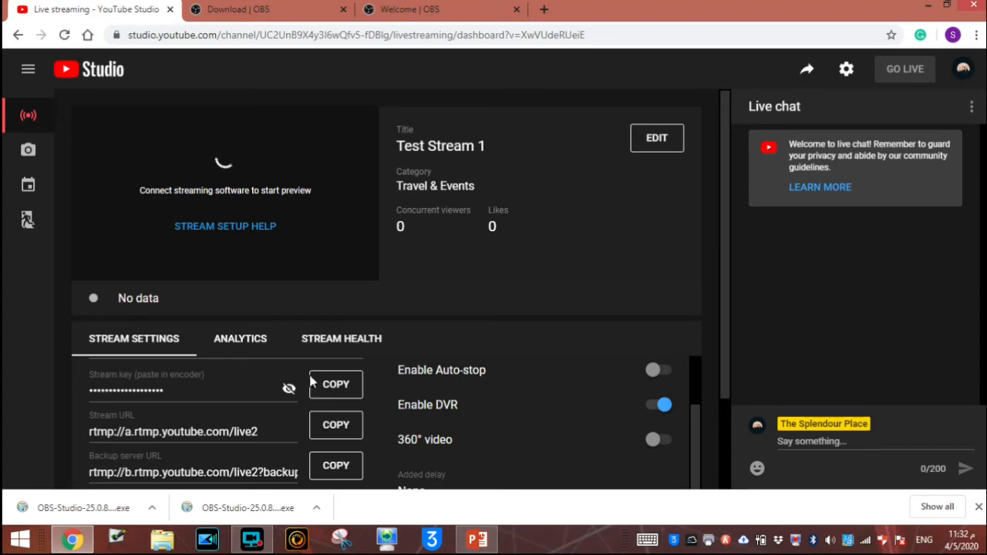
pyautogui.click(337, 383)
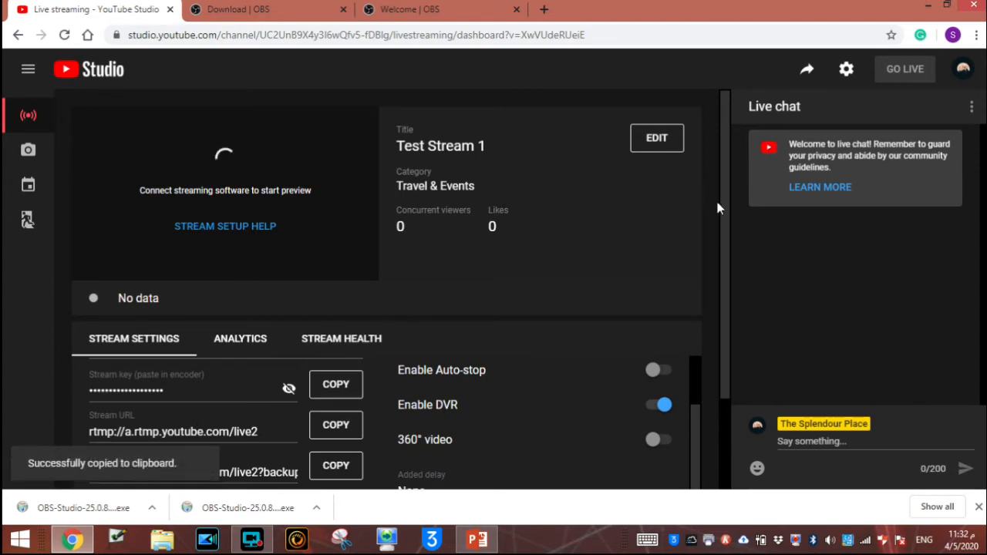
# Minimize the browser and PowerPoint and launch OBS Studio from the desktop icon
pyautogui.click(475, 540)
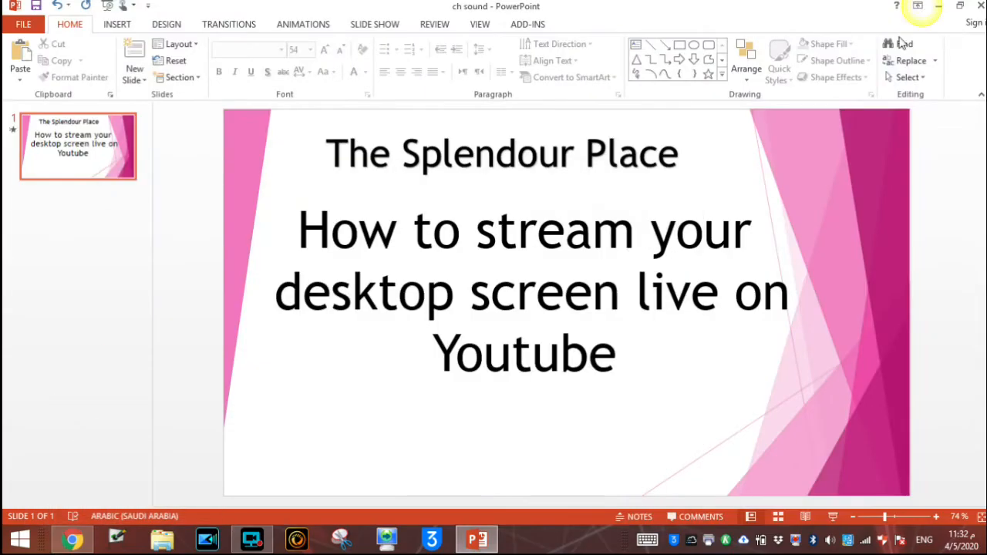
pyautogui.click(937, 7)
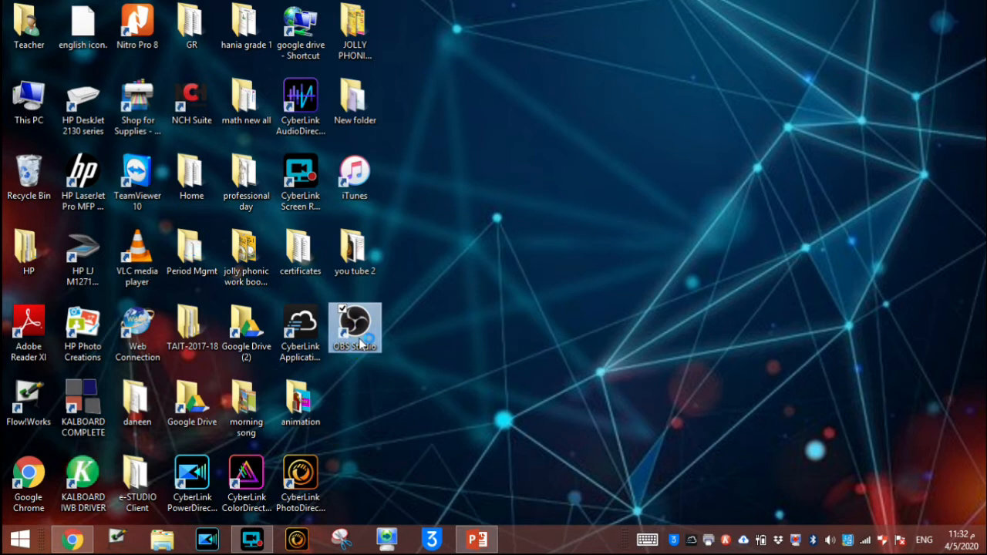
pyautogui.doubleClick(354, 327)
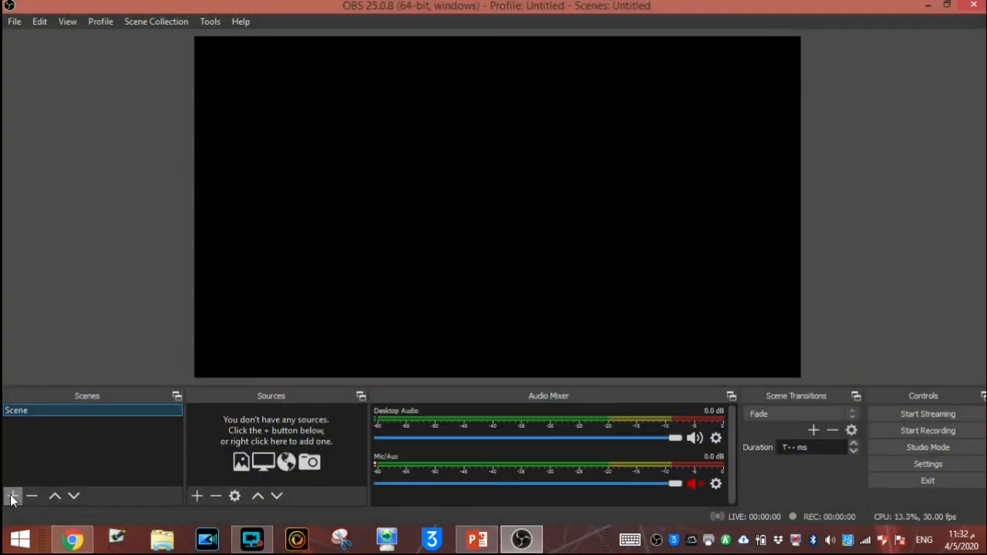
# Add a new scene named 'Live Stream'
pyautogui.click(13, 495)
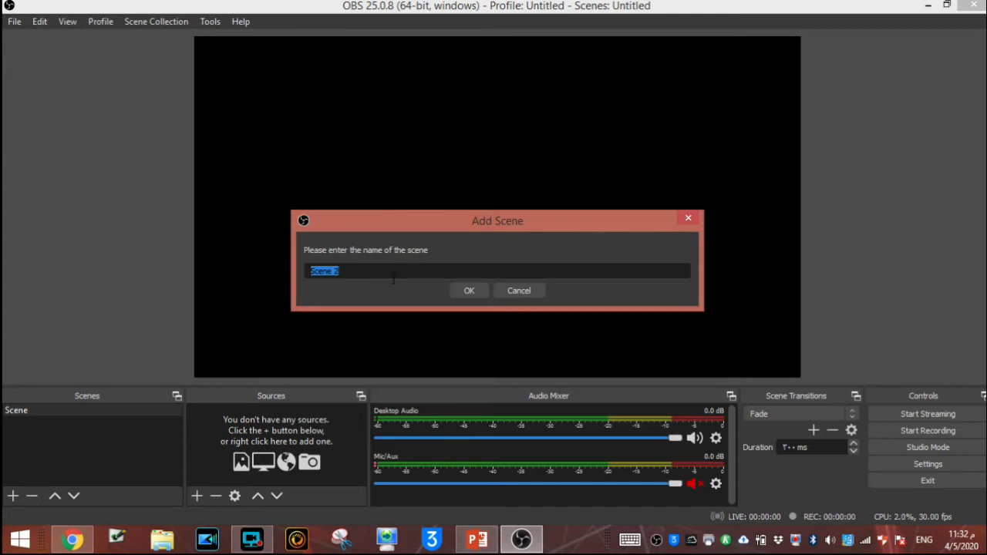
pyautogui.write('Live Stre')
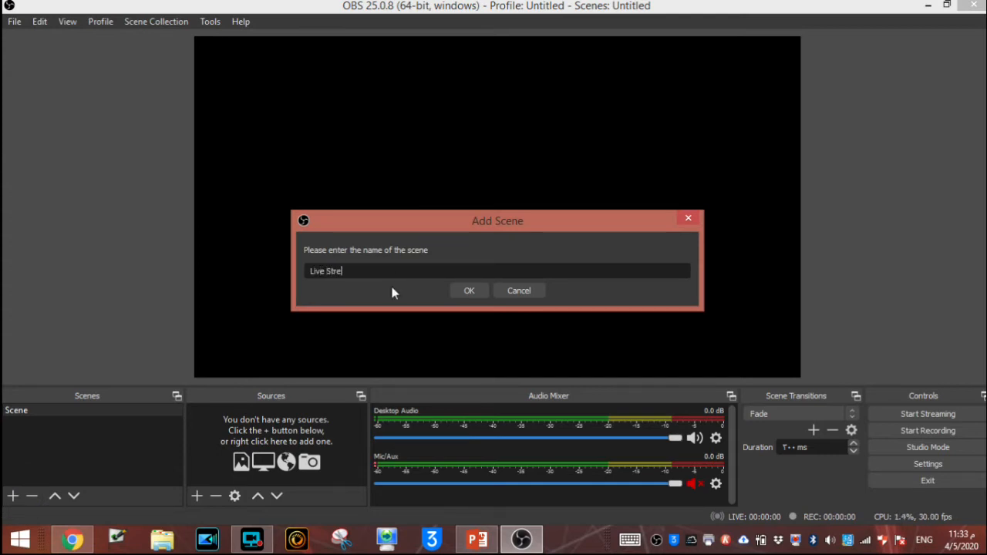
pyautogui.write('am')
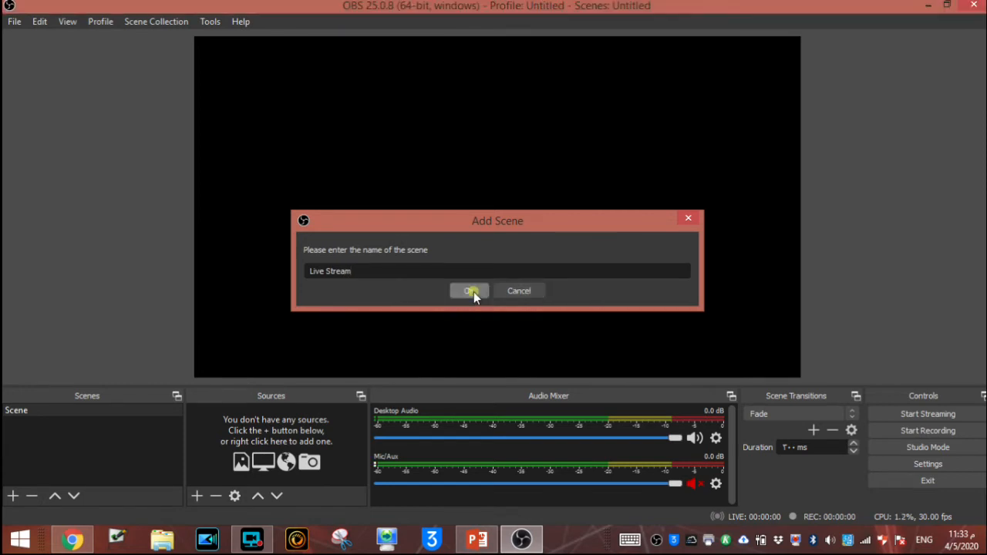
pyautogui.click(469, 290)
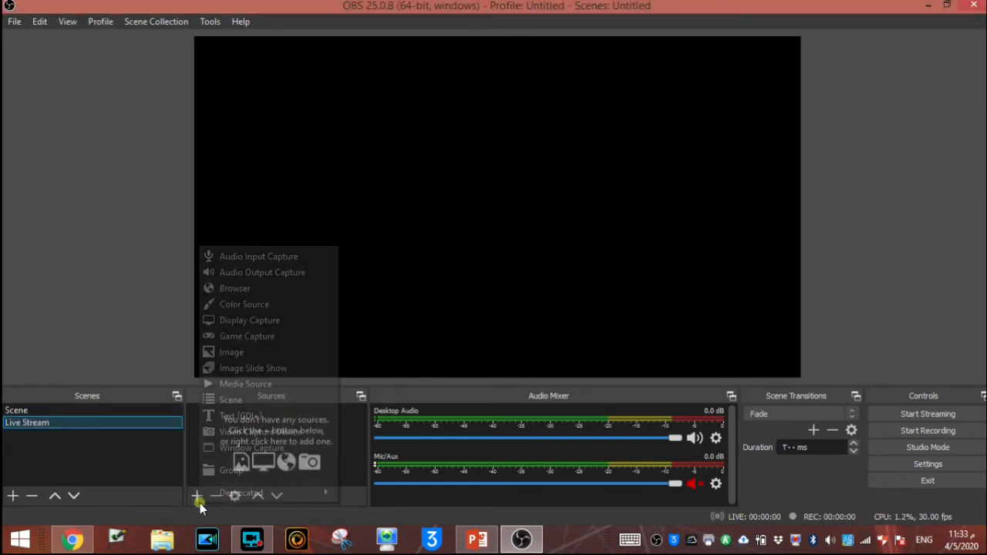
pyautogui.moveTo(249, 319)
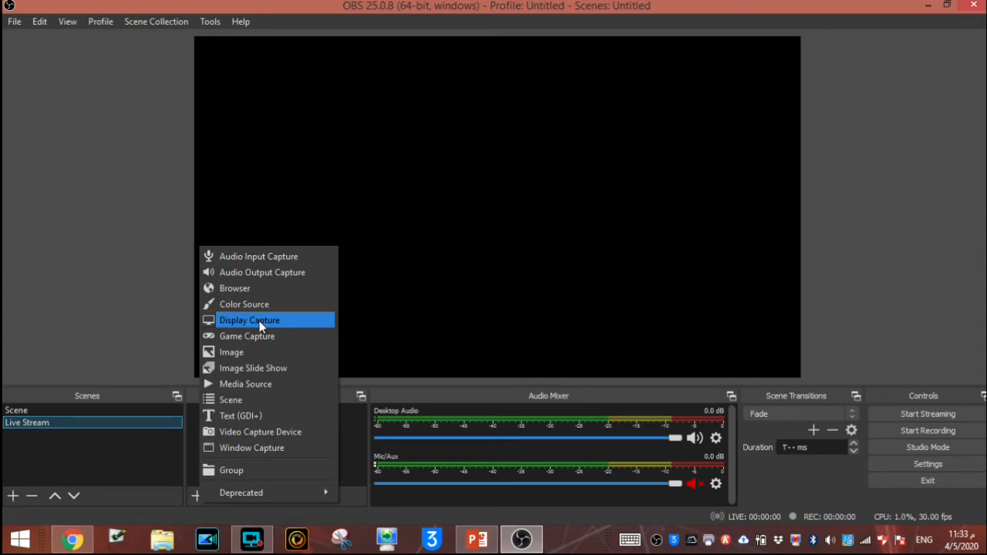
# Add a Display Capture source named 'Youtube' to the scene
pyautogui.click(250, 319)
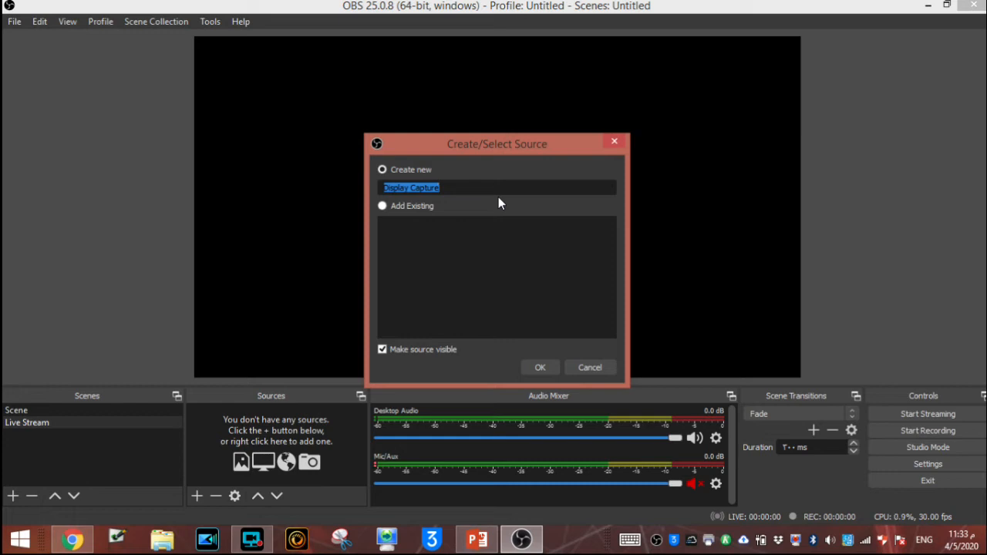
pyautogui.write('Yout')
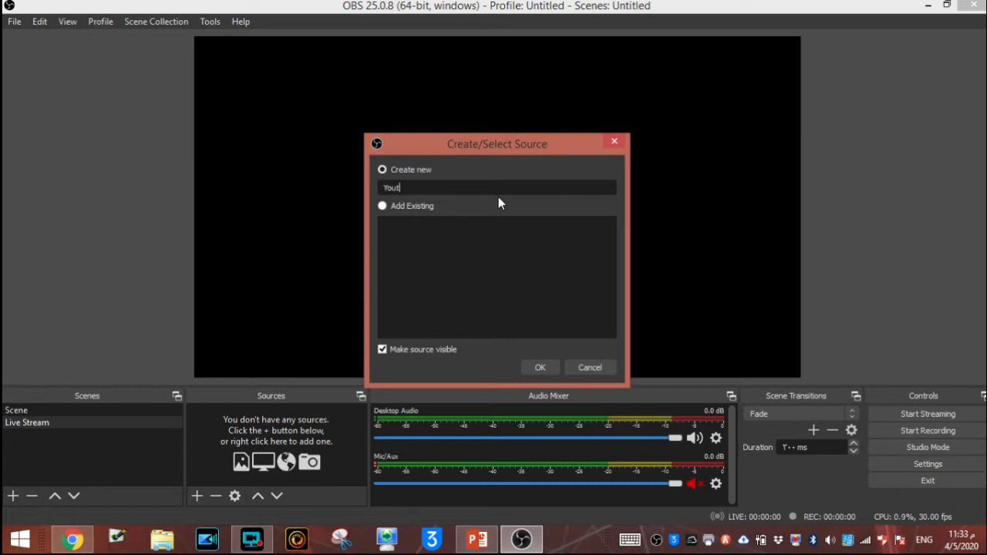
pyautogui.write('ube')
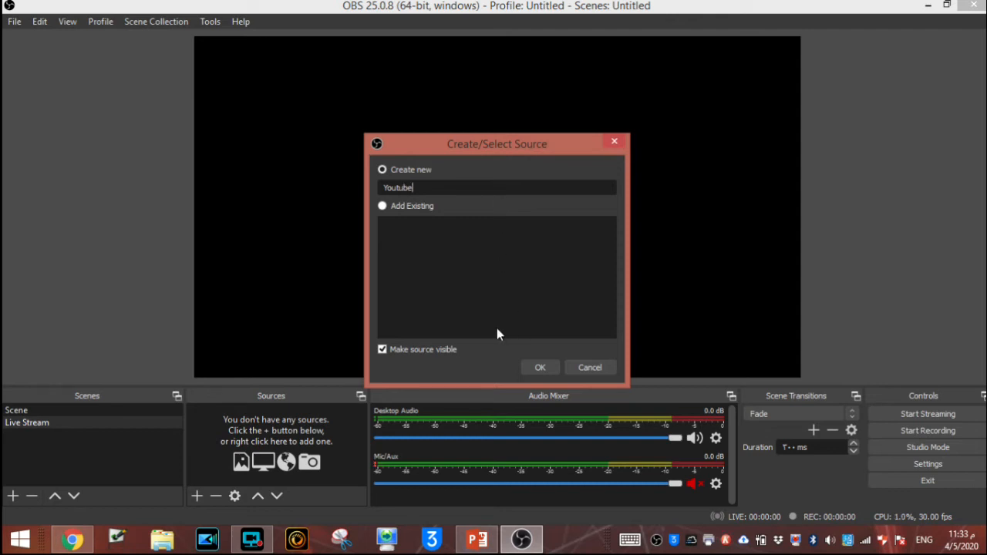
pyautogui.click(540, 367)
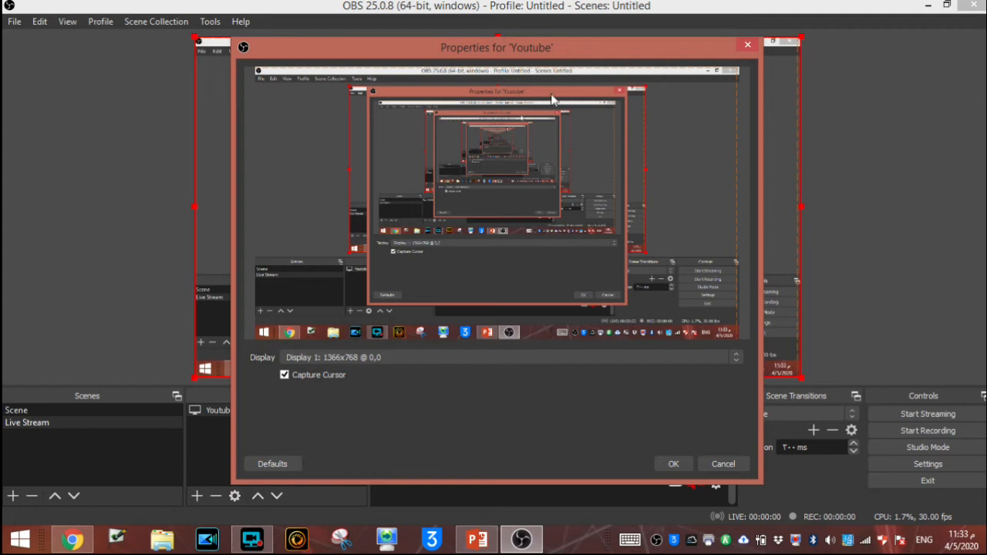
pyautogui.moveTo(569, 162)
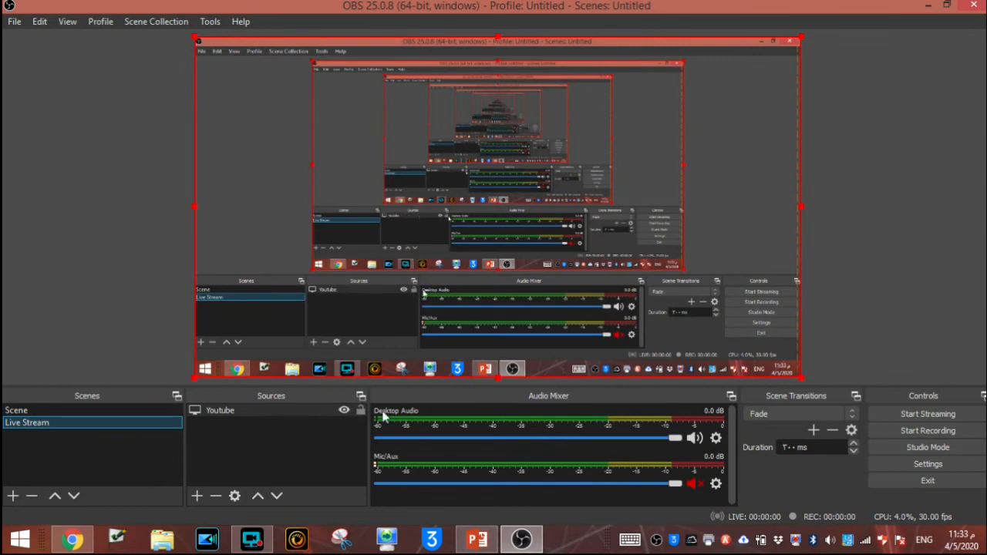
pyautogui.moveTo(462, 413)
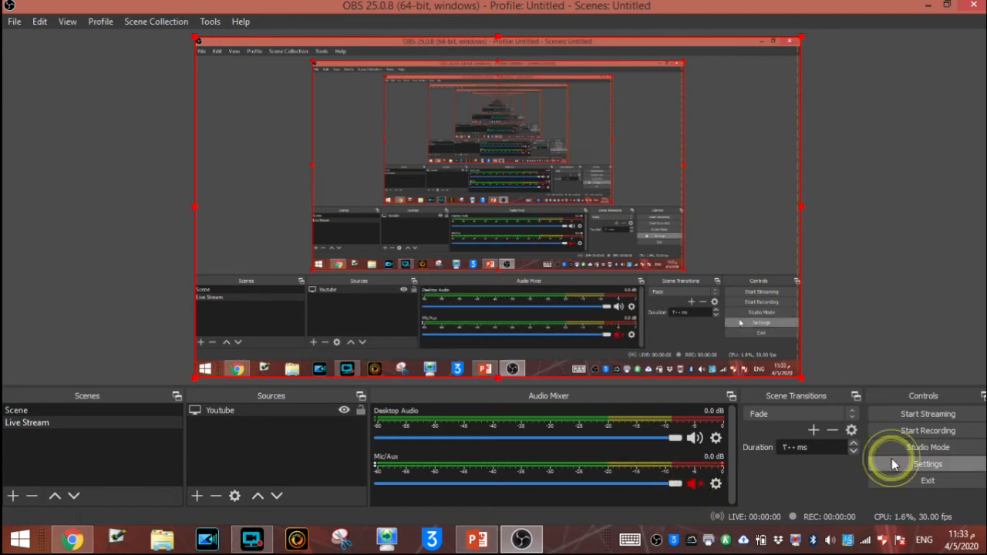
# Open OBS Studio's settings window at the General page
pyautogui.click(929, 463)
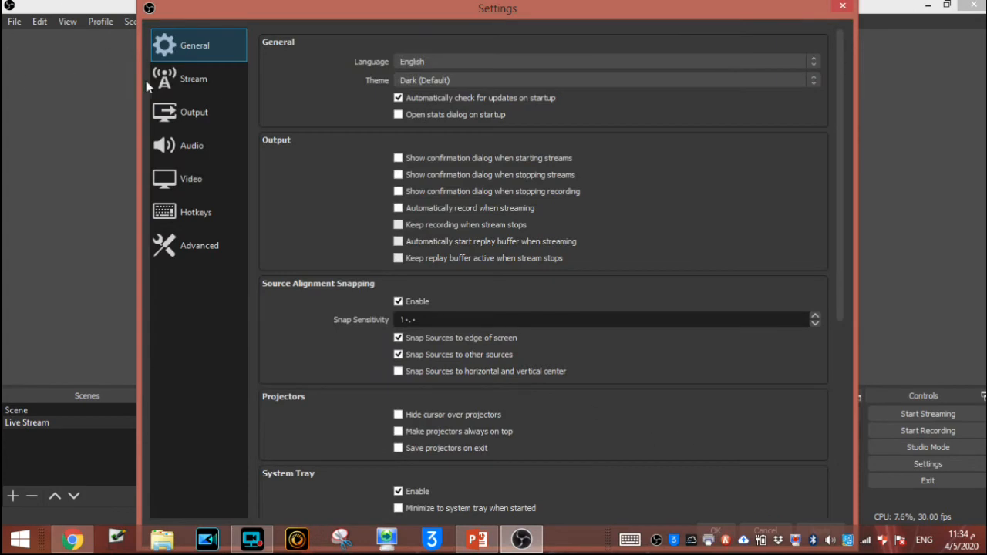
# Set the stream service to YouTube / YouTube Gaming with the stream key
pyautogui.click(194, 79)
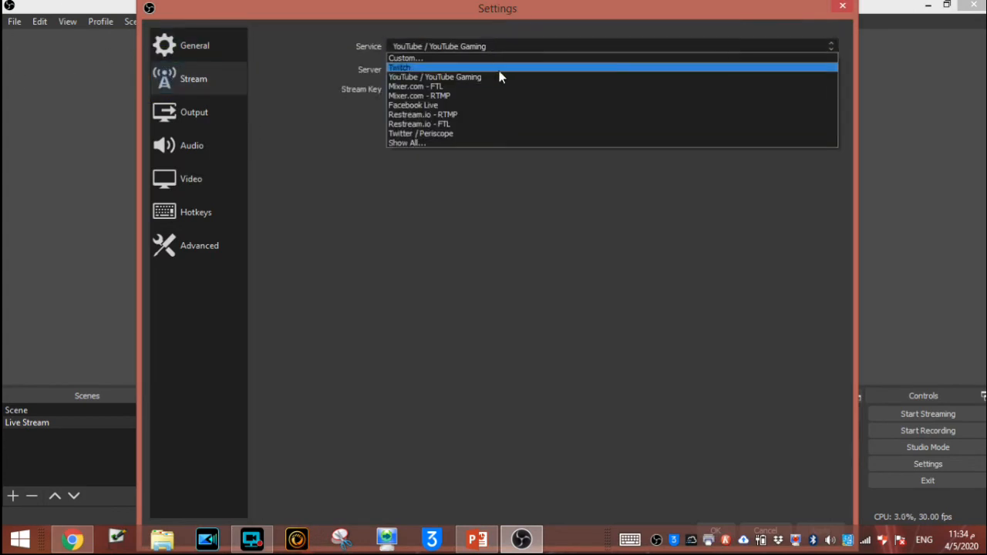
pyautogui.click(434, 77)
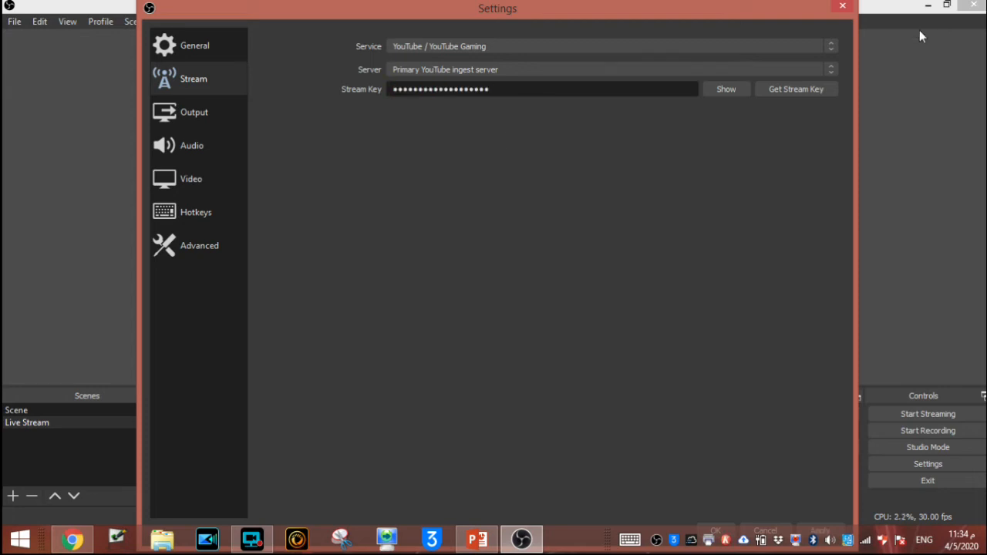
# Review the Output, Audio and Video settings, then show Hotkeys
pyautogui.click(194, 111)
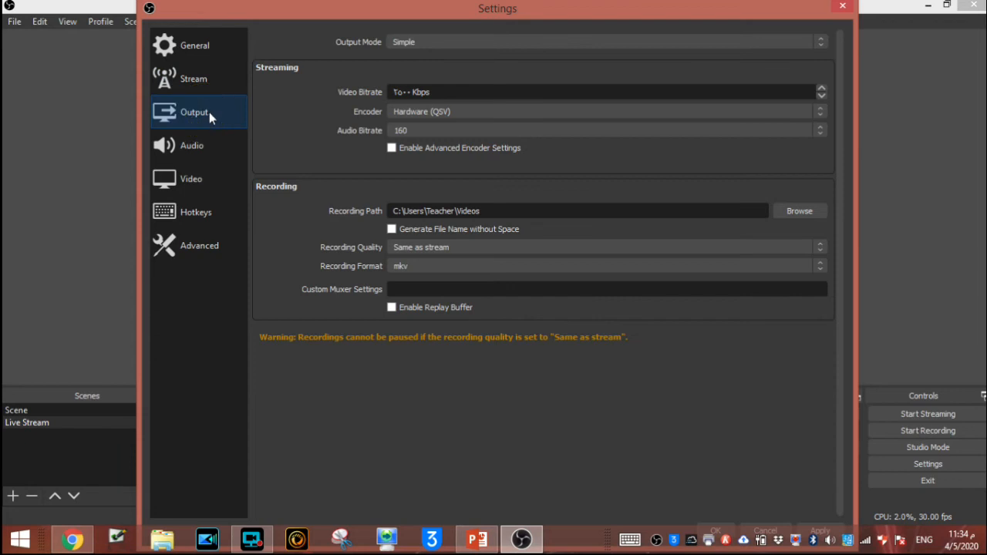
pyautogui.moveTo(299, 201)
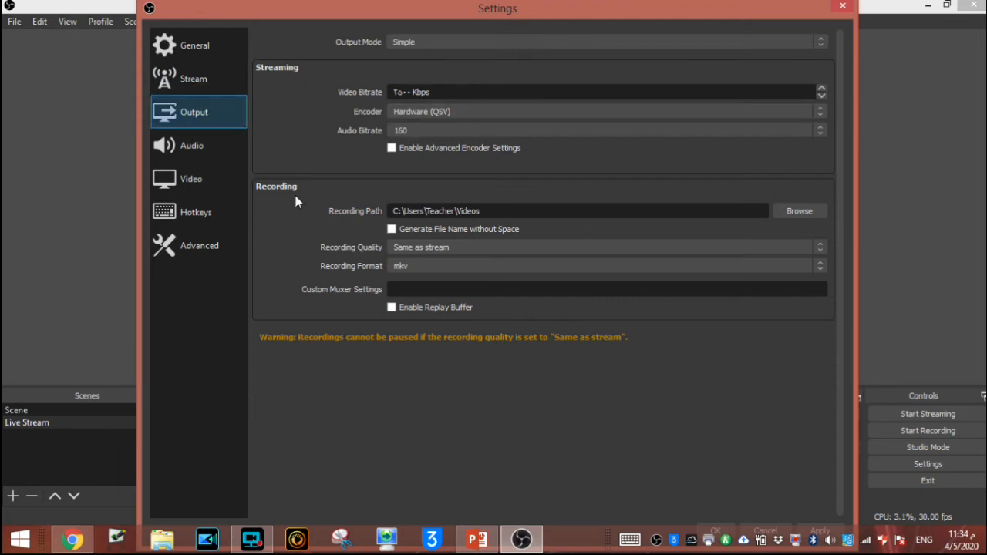
pyautogui.moveTo(191, 145)
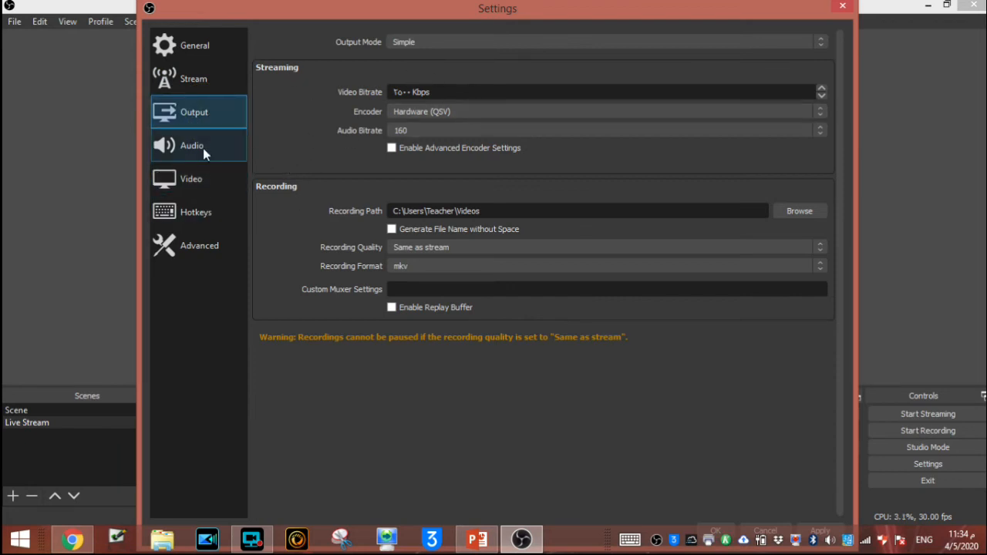
pyautogui.click(191, 145)
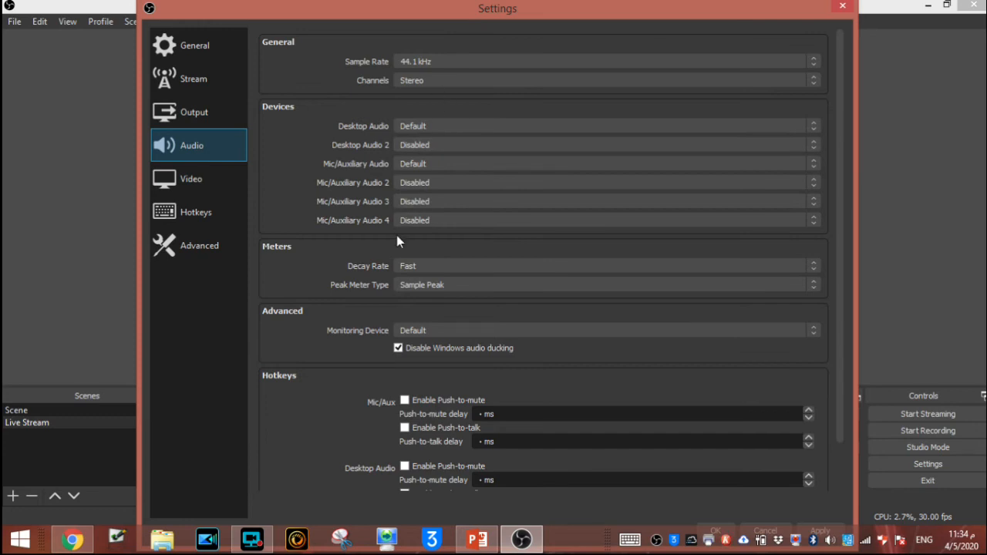
pyautogui.click(191, 179)
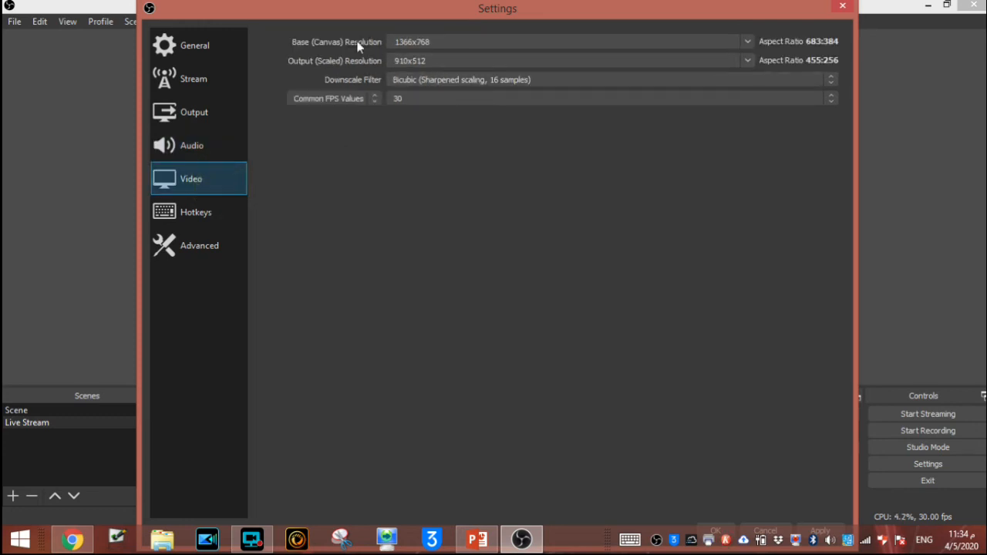
pyautogui.moveTo(483, 41)
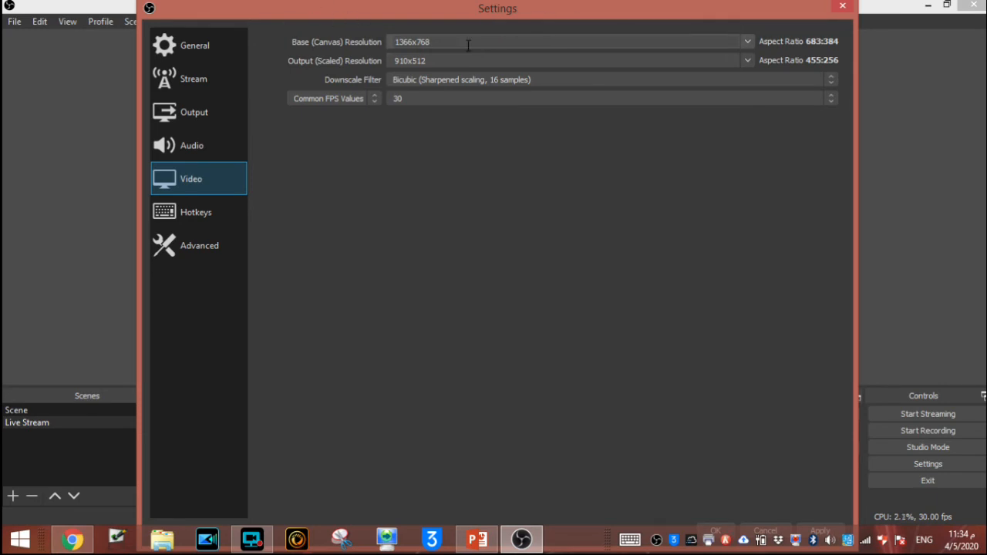
pyautogui.click(195, 212)
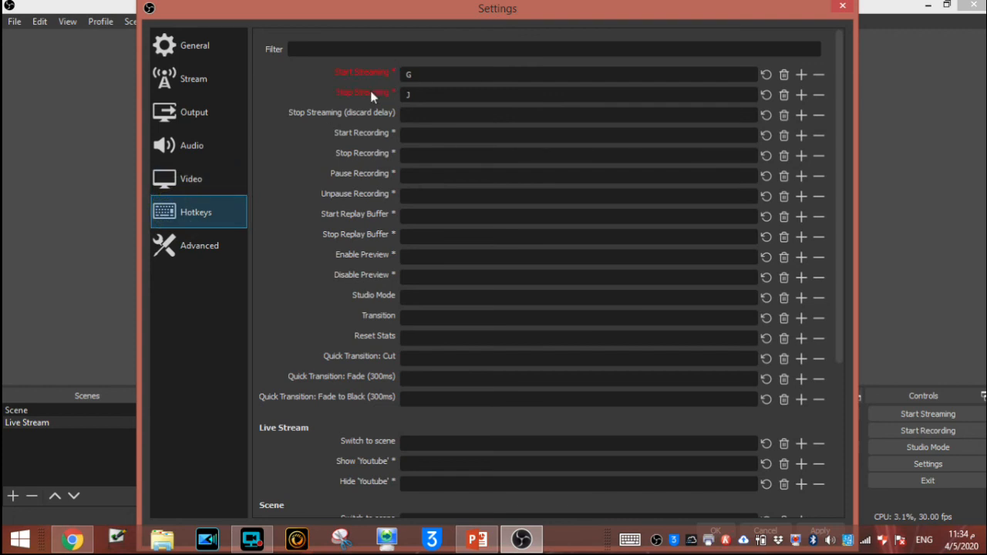
pyautogui.moveTo(424, 89)
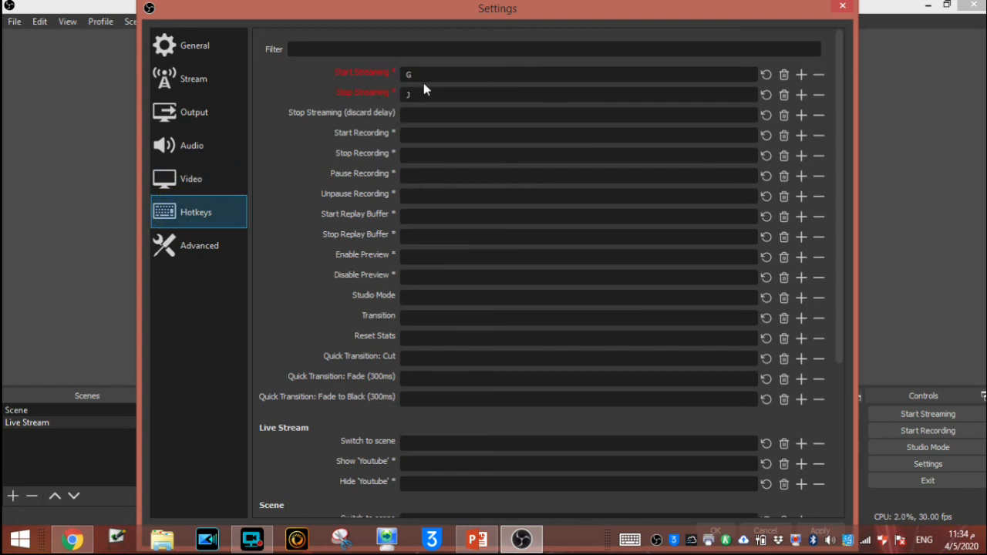
pyautogui.moveTo(419, 94)
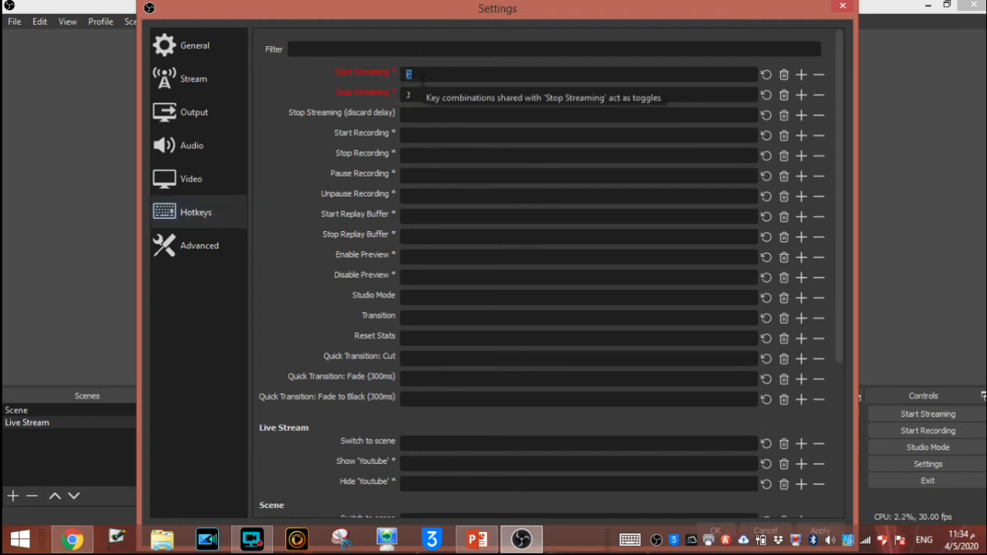
# Assign K to Start Streaming and L to Stop Streaming, repositioning the settings window
pyautogui.write('K')
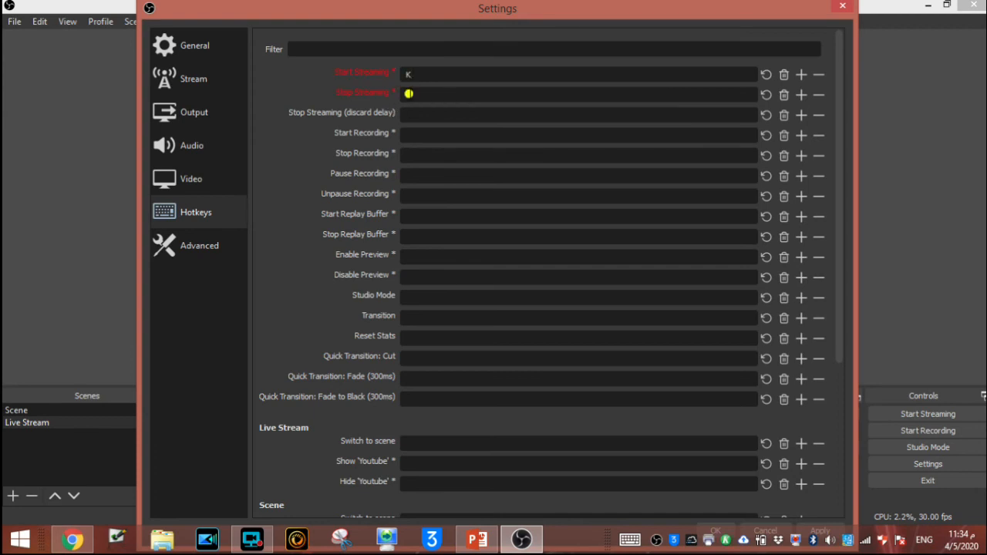
pyautogui.write('L')
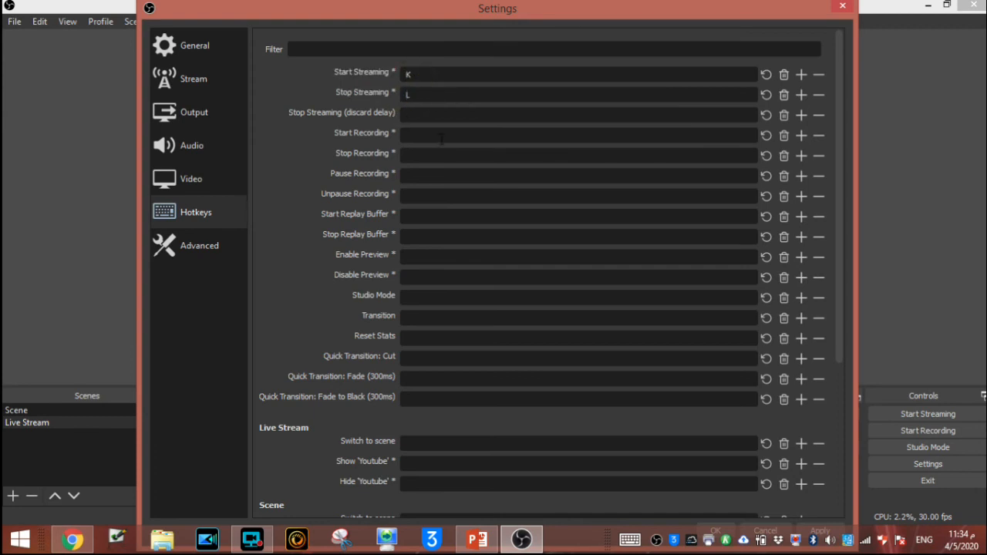
pyautogui.write('L')
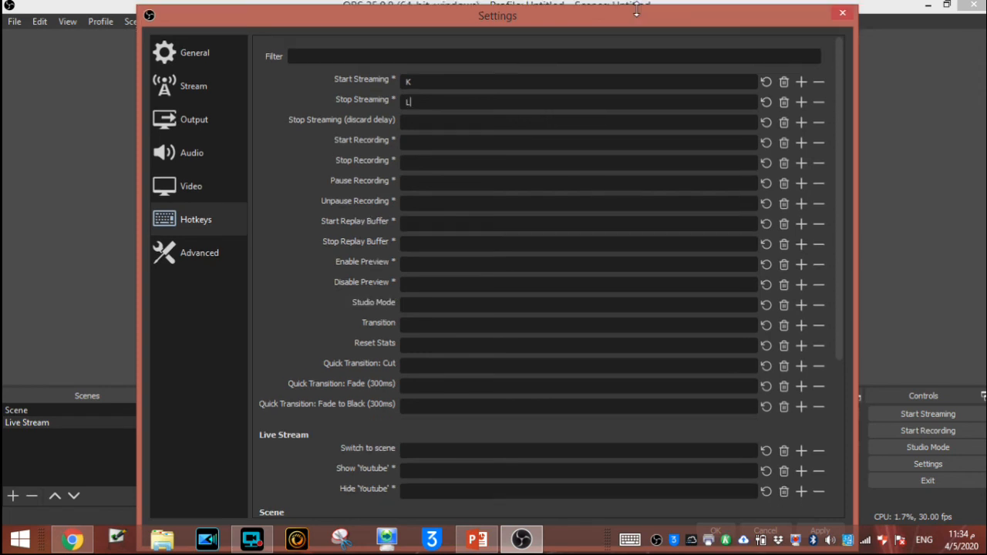
pyautogui.moveTo(496, 15); pyautogui.dragTo(497, 152)
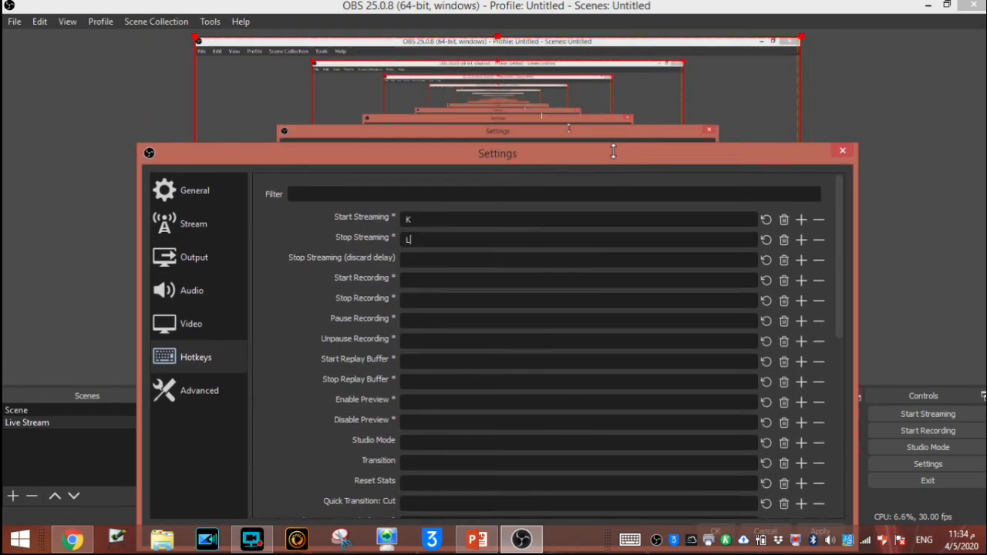
pyautogui.moveTo(497, 153); pyautogui.dragTo(459, 28)
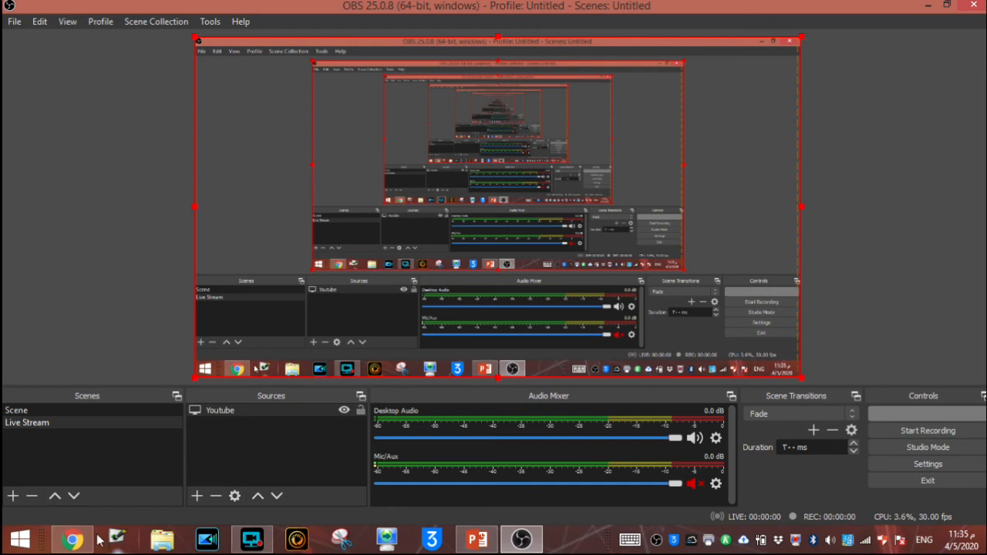
# Return to the YouTube Studio window and highlight the Excellent connection status under the preview
pyautogui.click(71, 540)
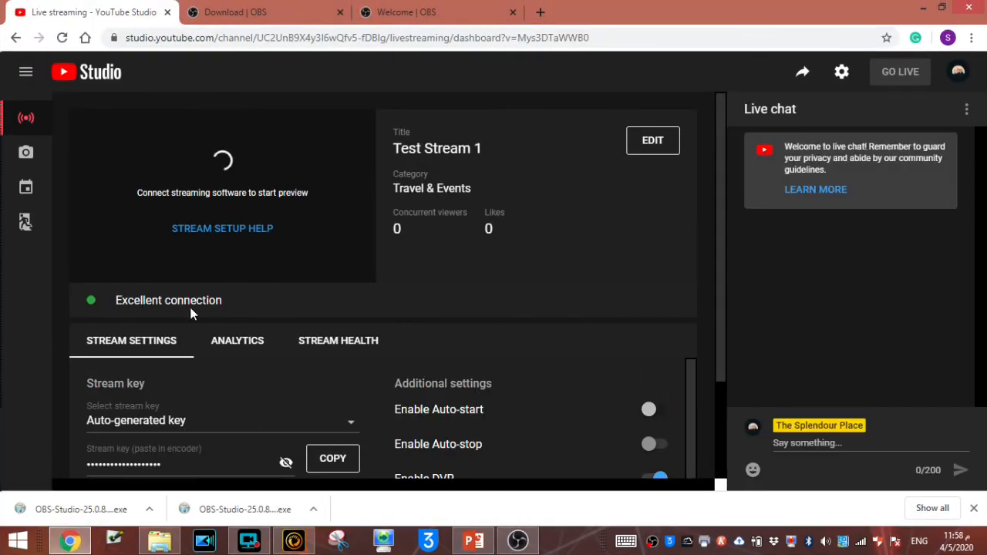
pyautogui.doubleClick(142, 299)
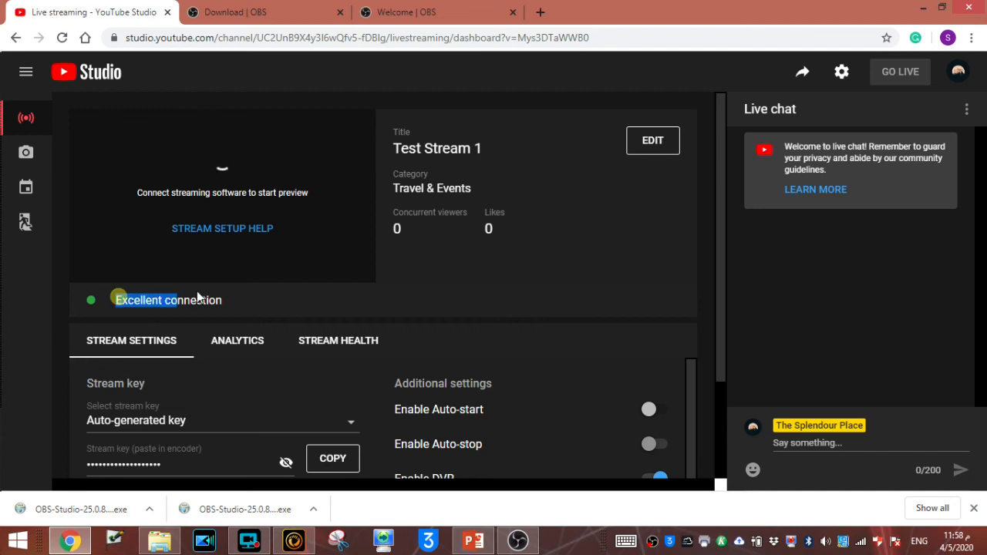
pyautogui.moveTo(901, 72)
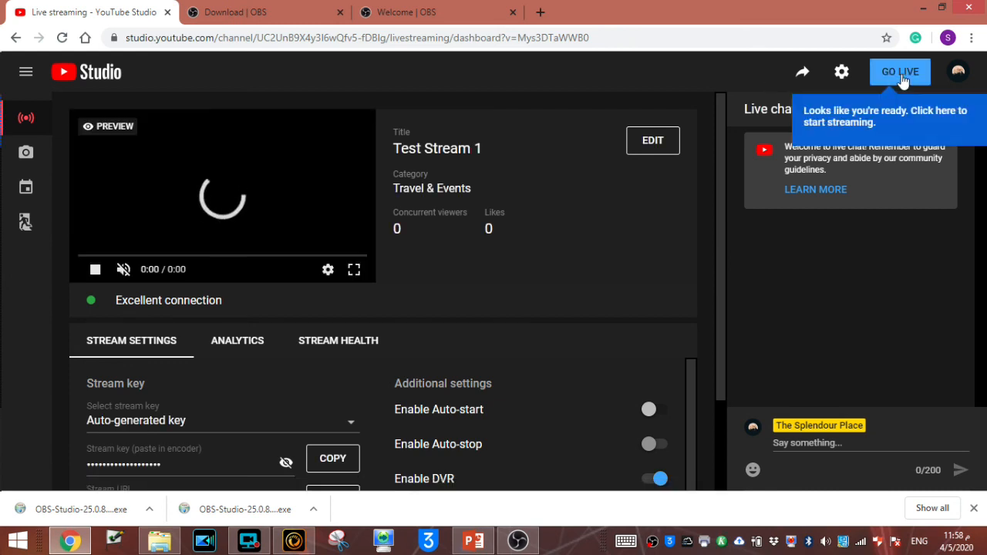
# Go live with Test Stream 1, then end the stream and confirm to show its summary
pyautogui.click(901, 72)
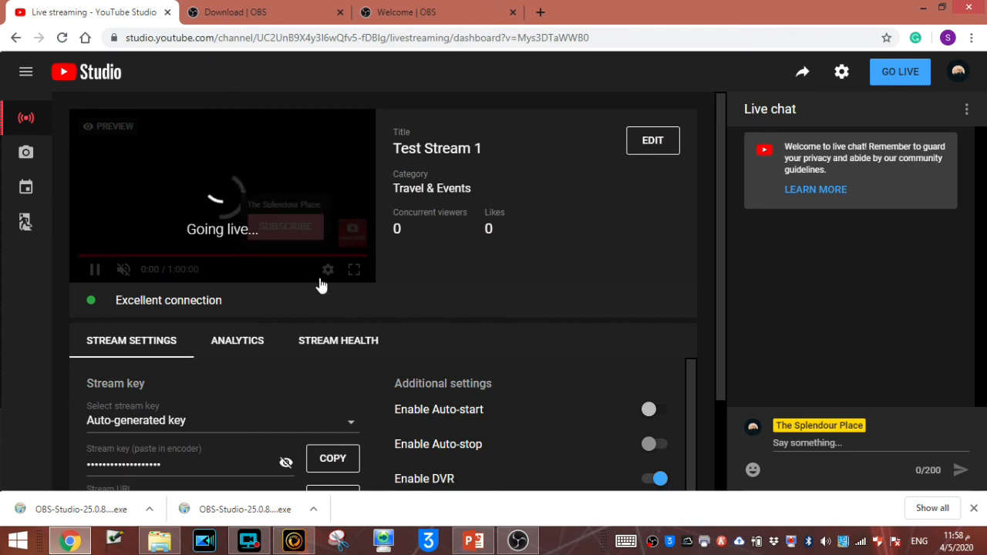
pyautogui.click(900, 71)
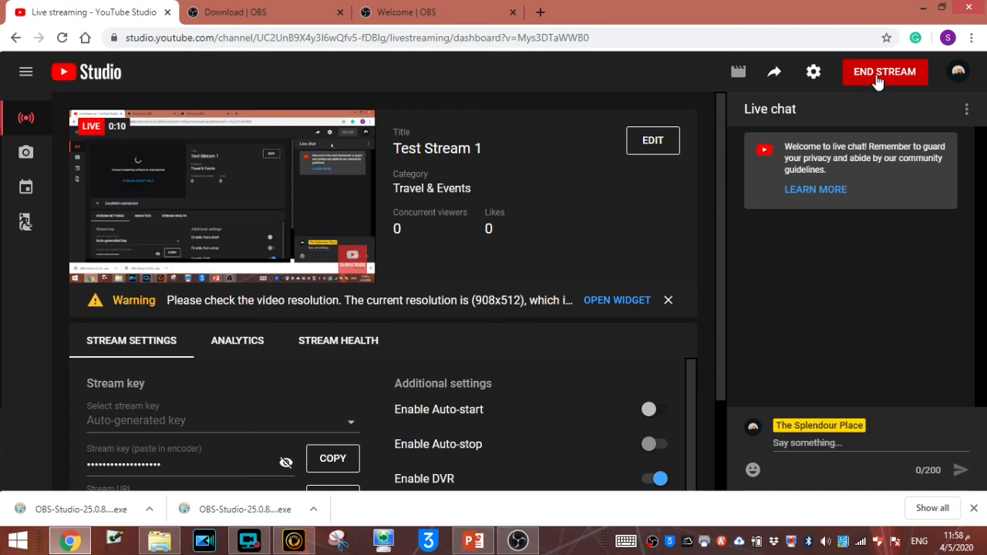
pyautogui.click(885, 72)
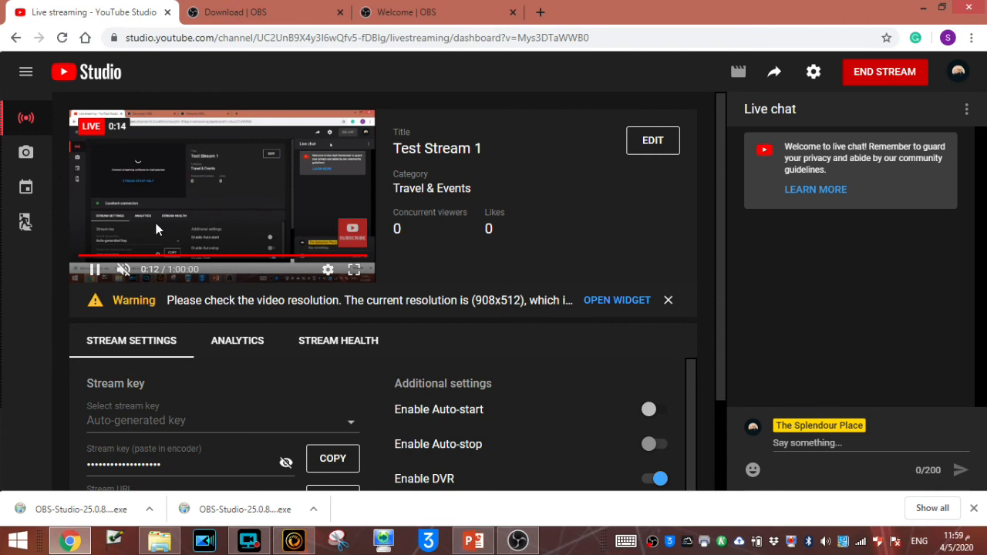
pyautogui.click(885, 71)
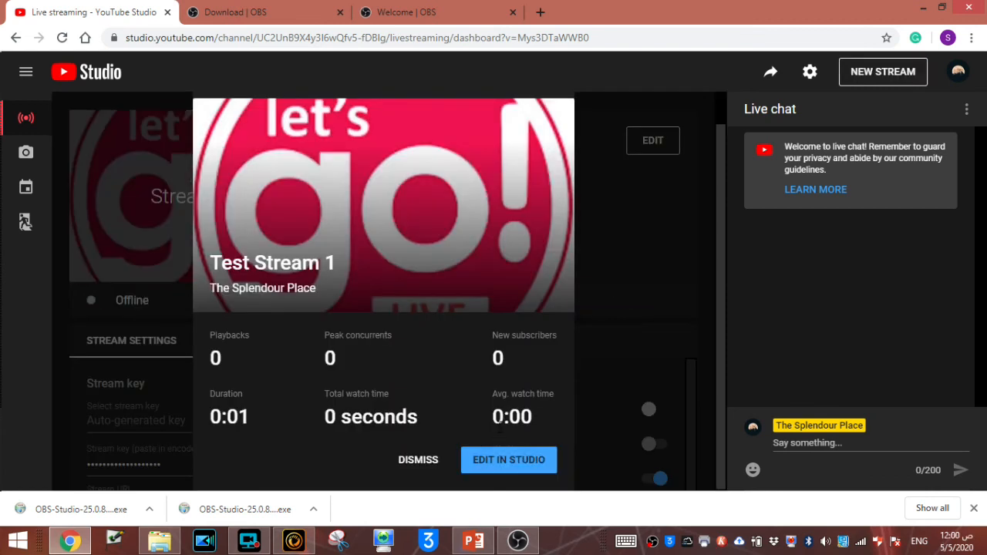
pyautogui.moveTo(509, 460)
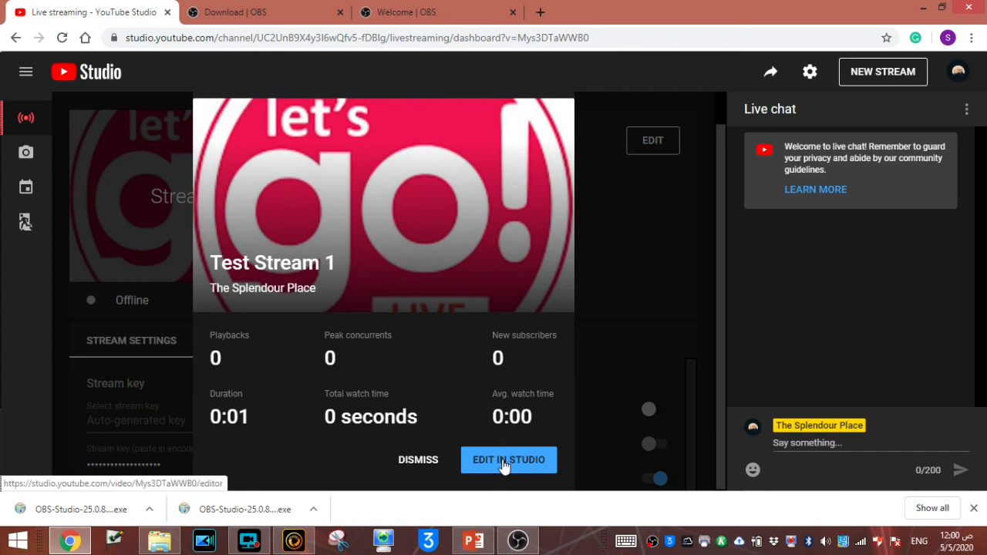
pyautogui.moveTo(515, 466)
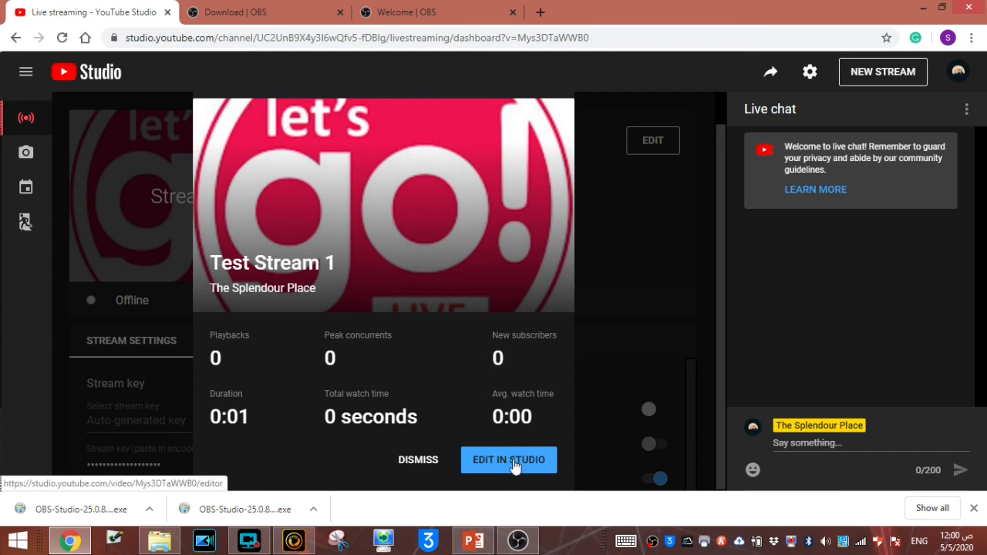